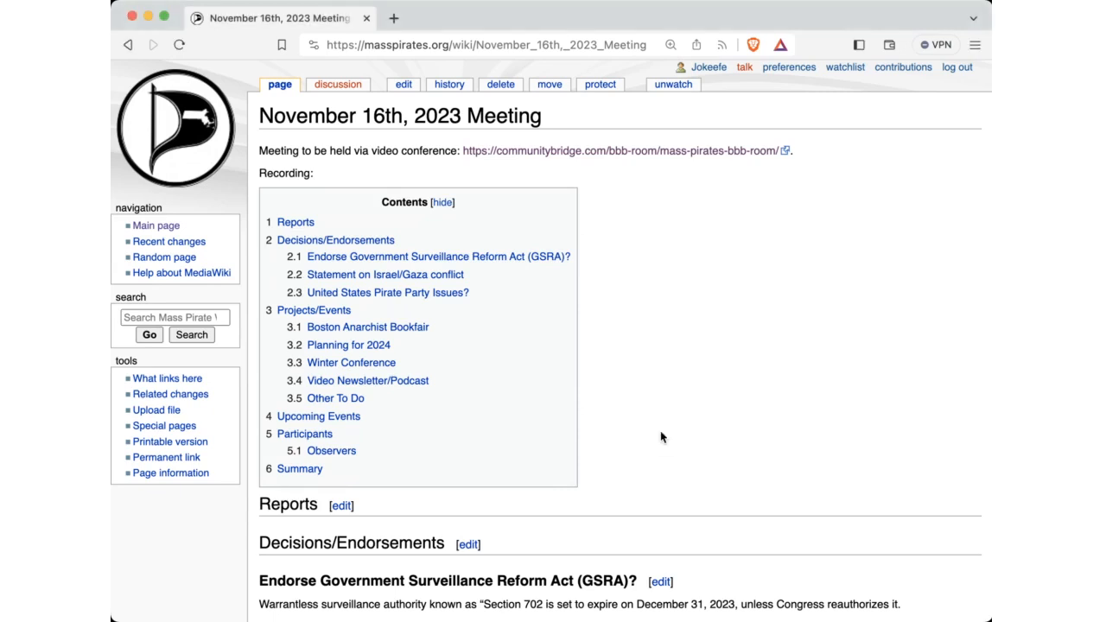
- Scroll the November 16th, 2023 Meeting page past the table of contents to Decisions/Endorsements and Planning for 2024
scroll(down, 3)
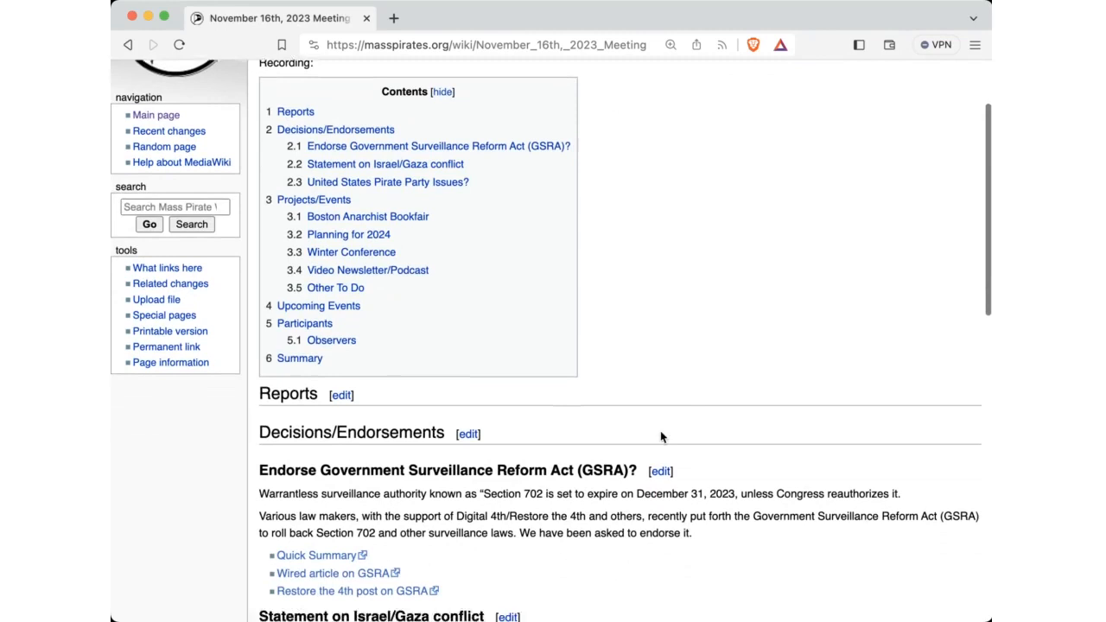
scroll(down, 3)
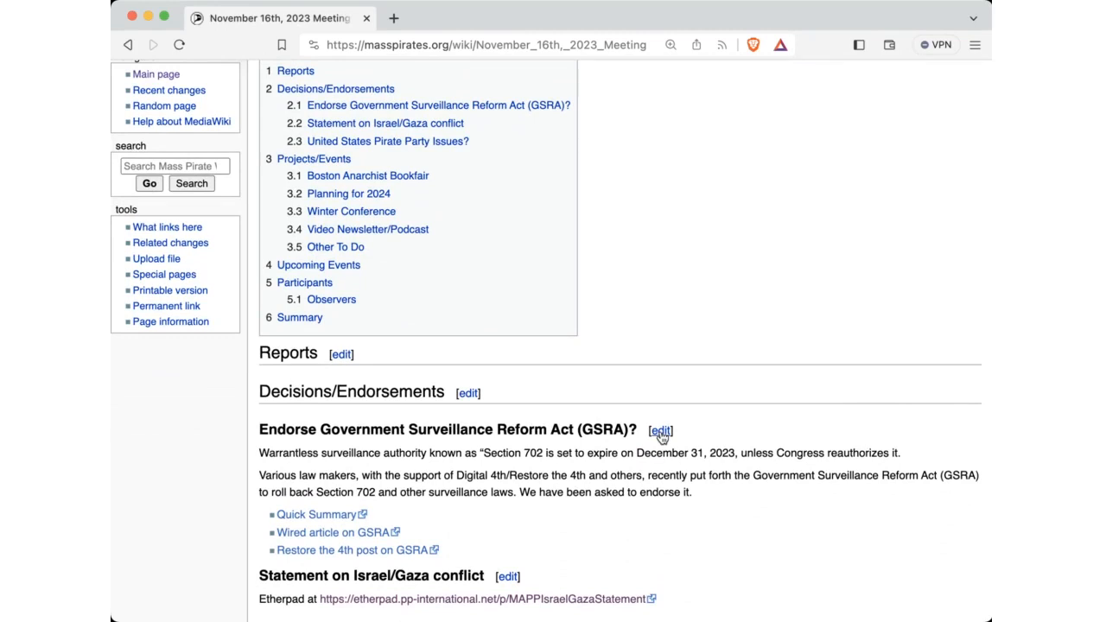
scroll(down, 3)
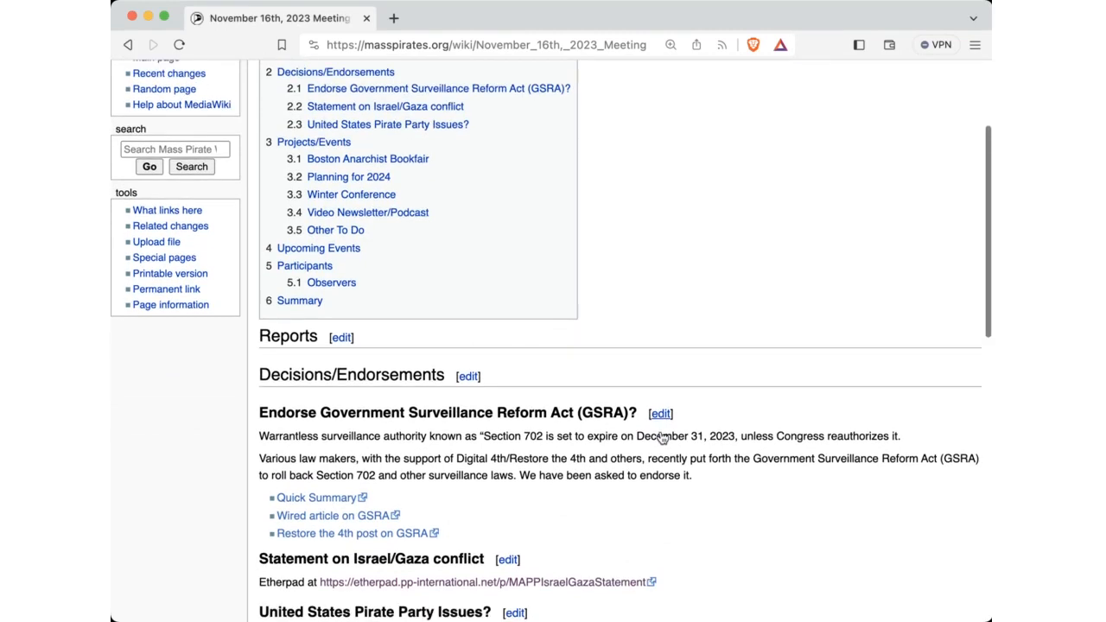
scroll(up, 3)
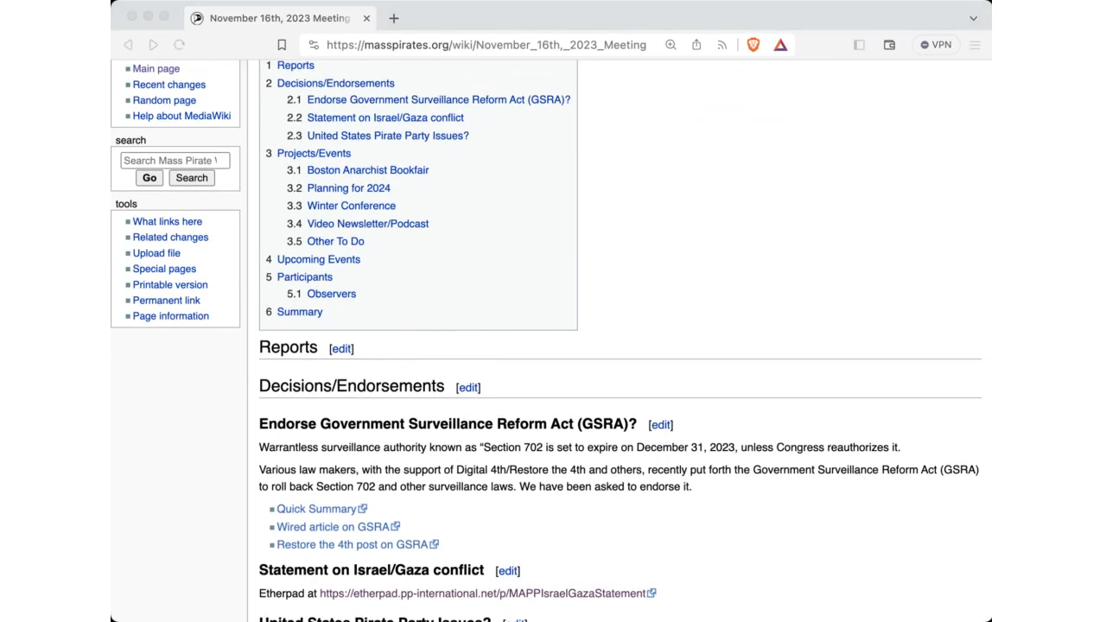
scroll(down, 3)
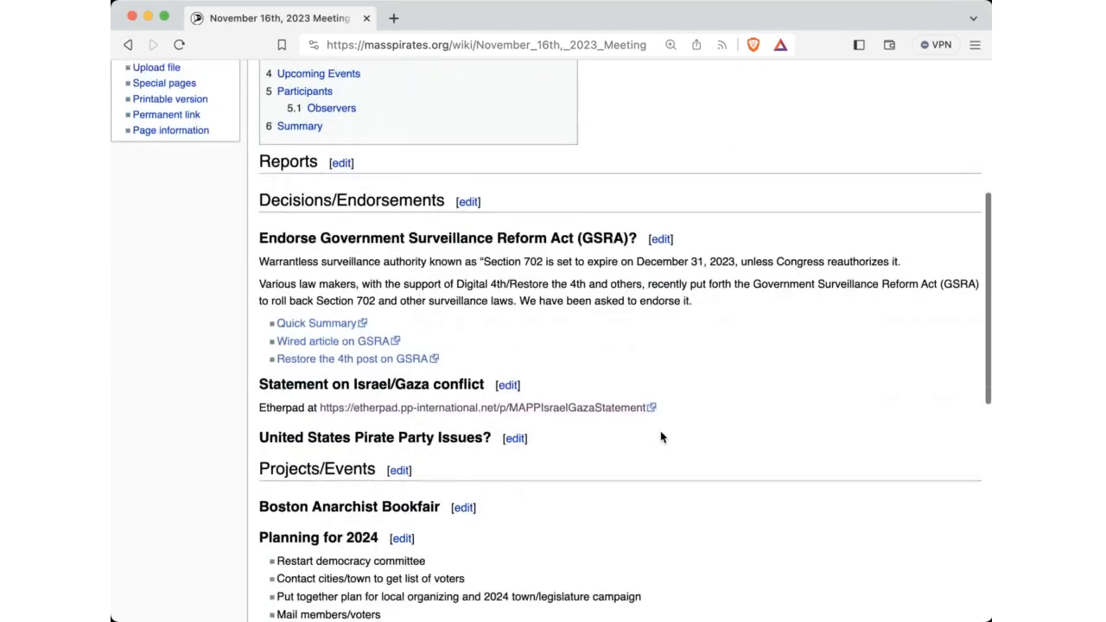
scroll(down, 3)
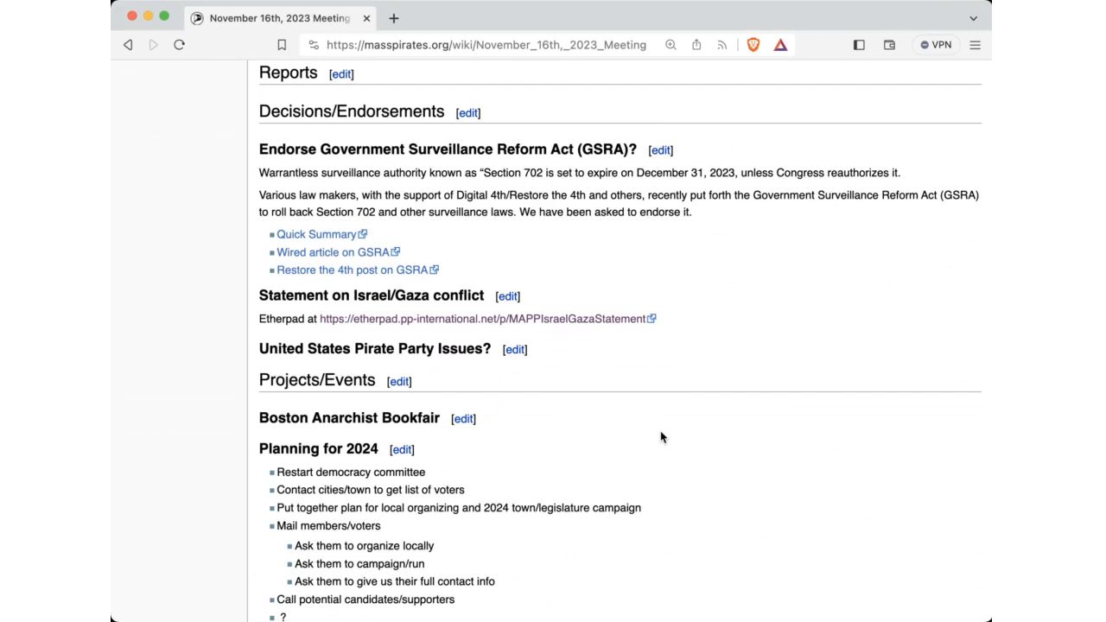
mouse_move(435, 297)
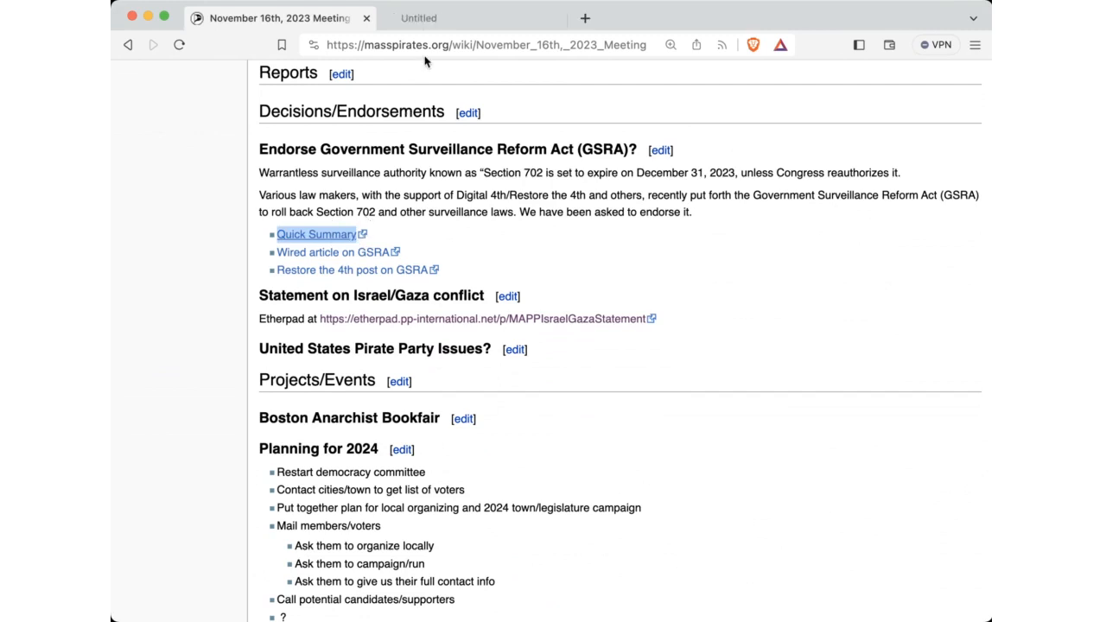
- View the GSRA quick summary guide and scroll through its Background to the backdoor search loophole provision
click(315, 236)
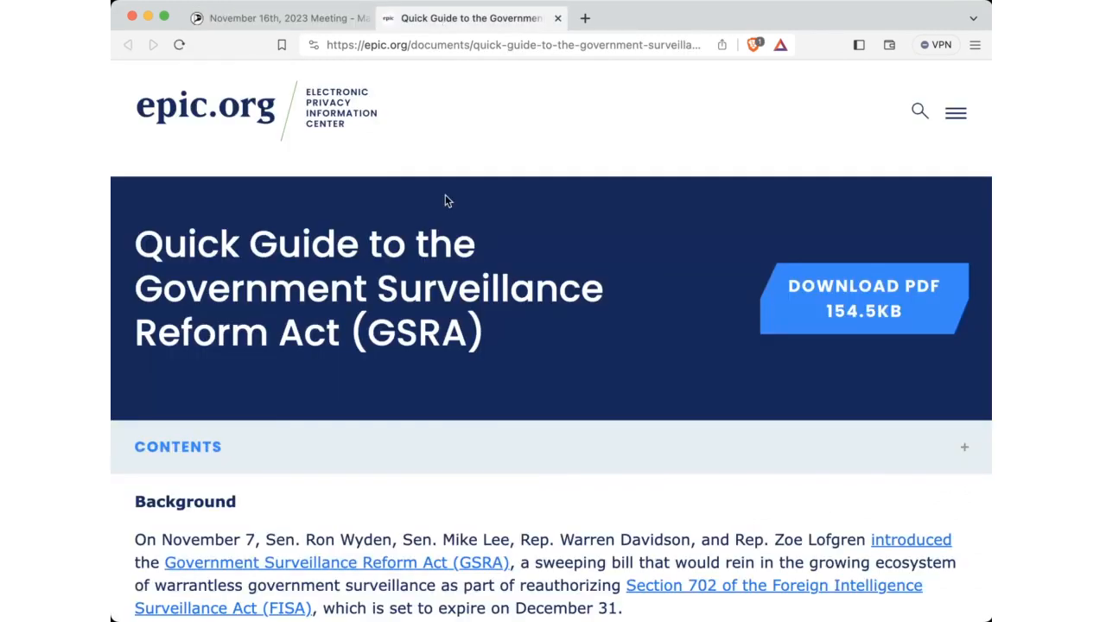
scroll(down, 3)
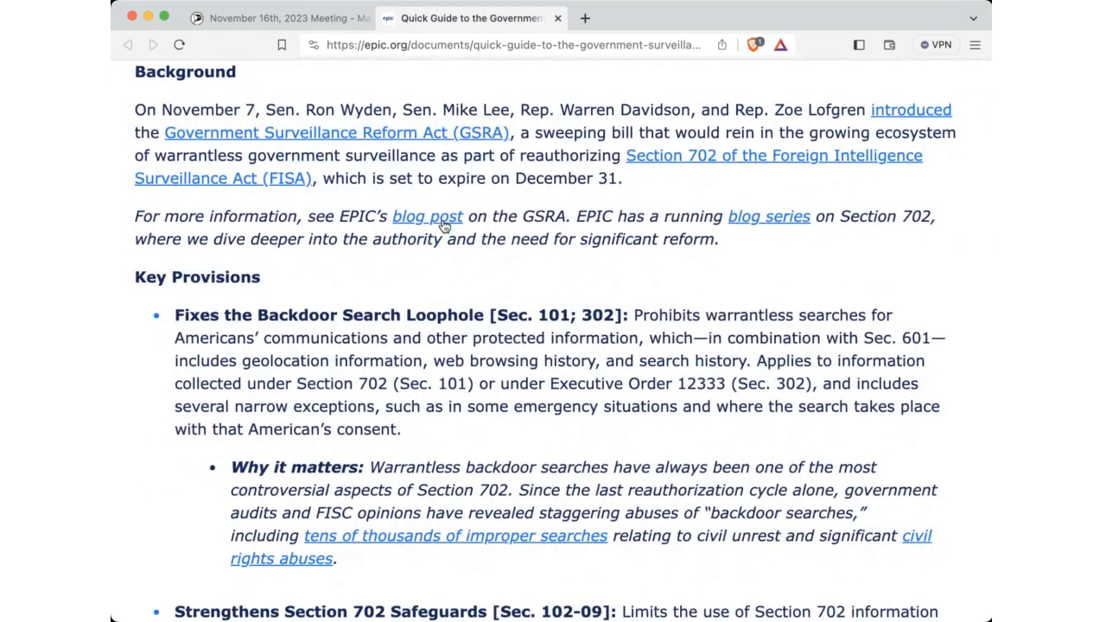
scroll(down, 3)
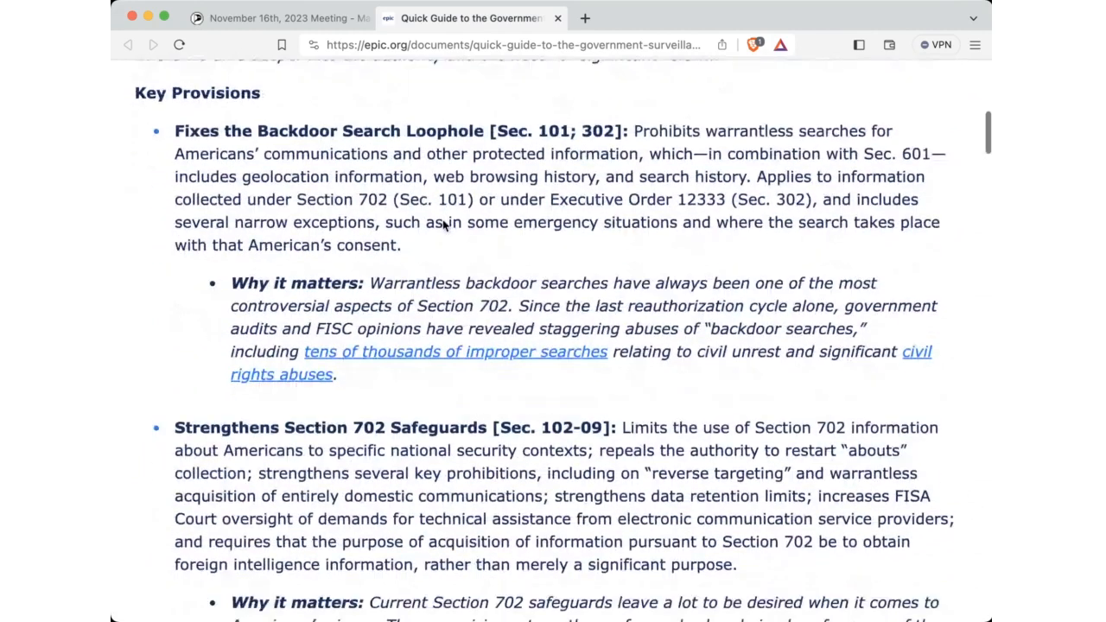
scroll(up, 3)
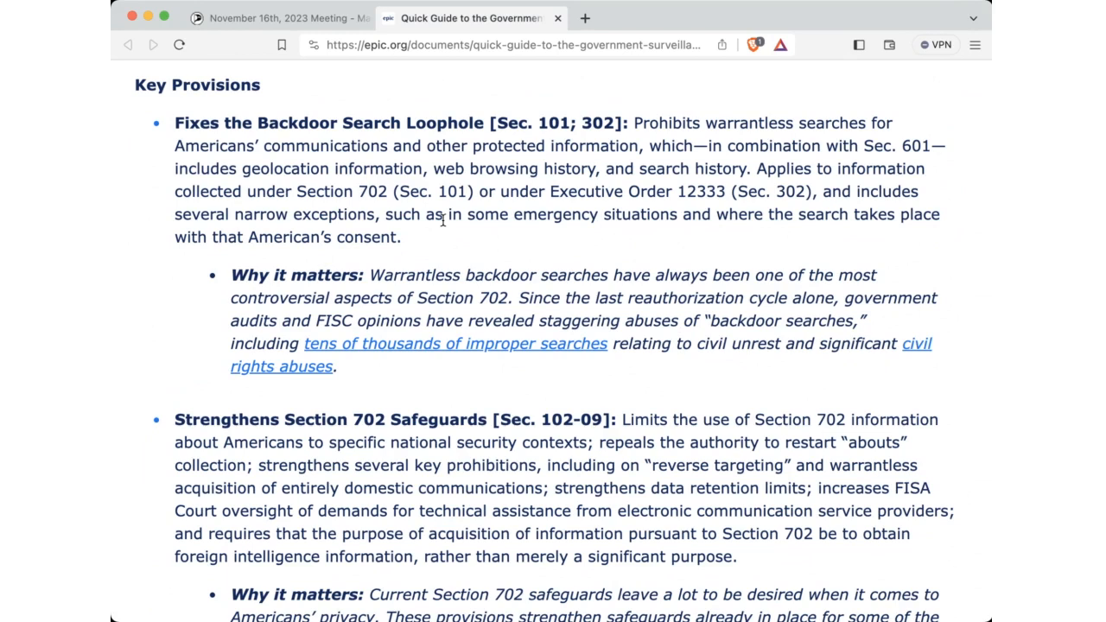
mouse_move(270, 98)
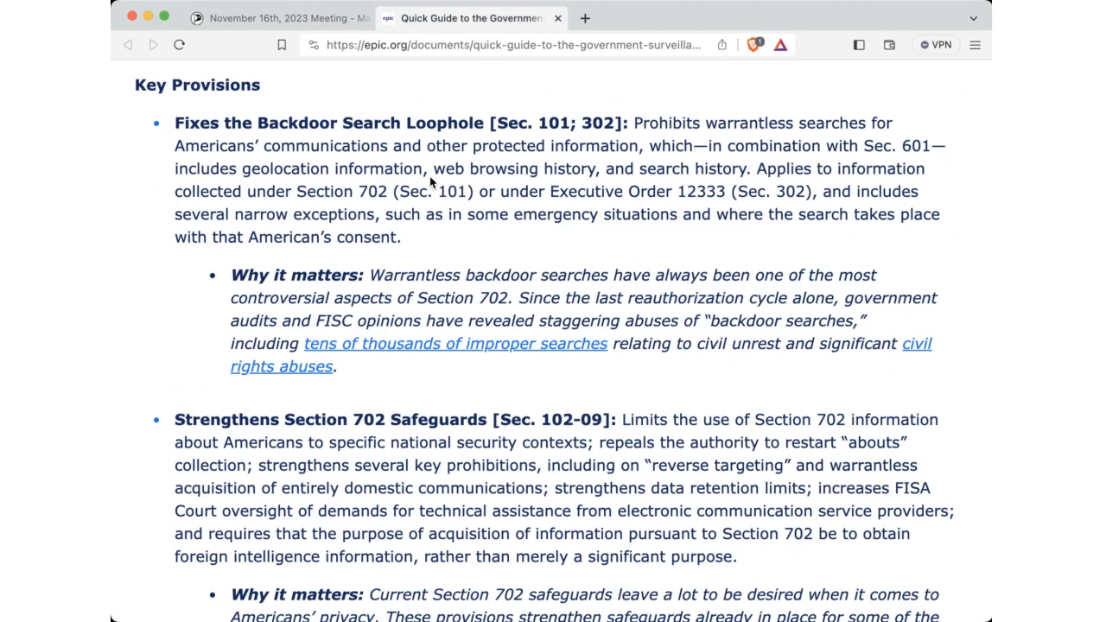
- Scroll the guide through the EO 12333, data broker, and warrantless targeting provisions
scroll(down, 3)
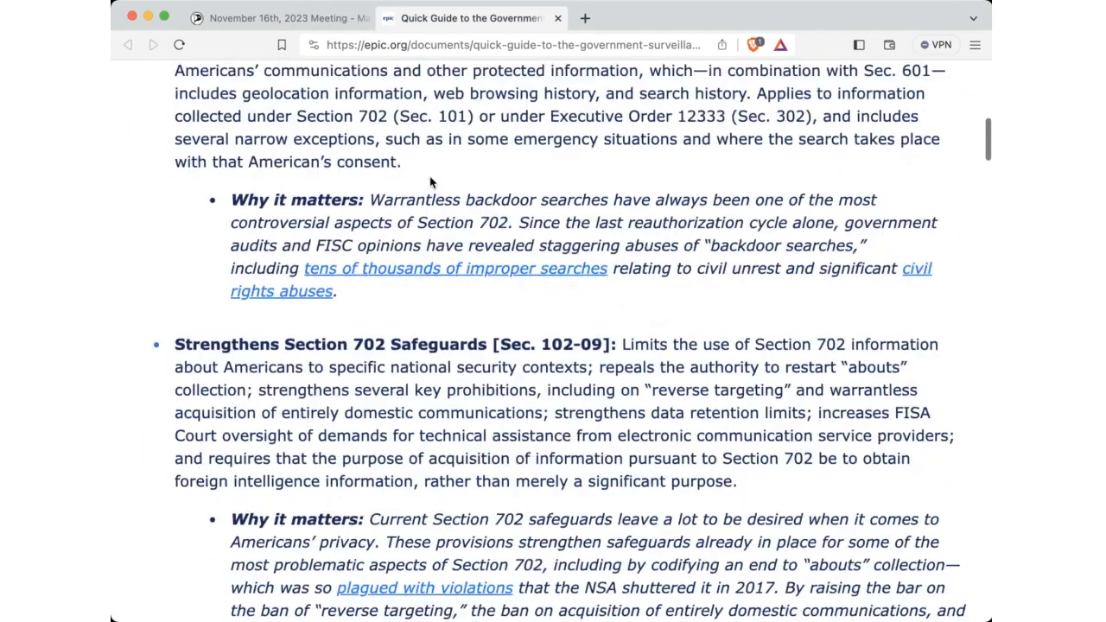
scroll(down, 3)
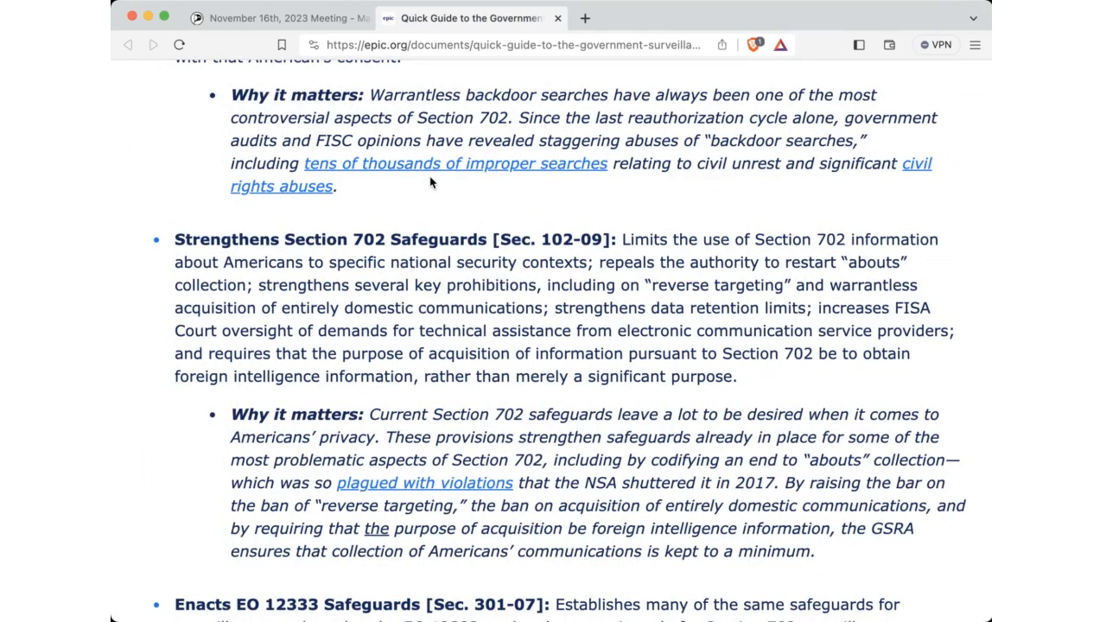
scroll(down, 3)
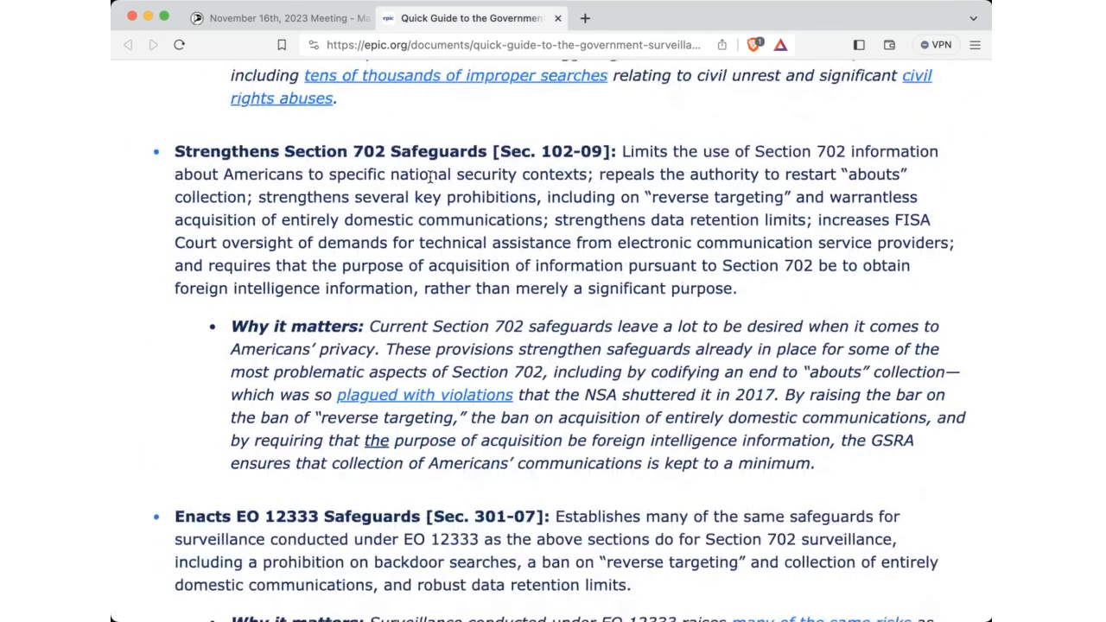
scroll(down, 3)
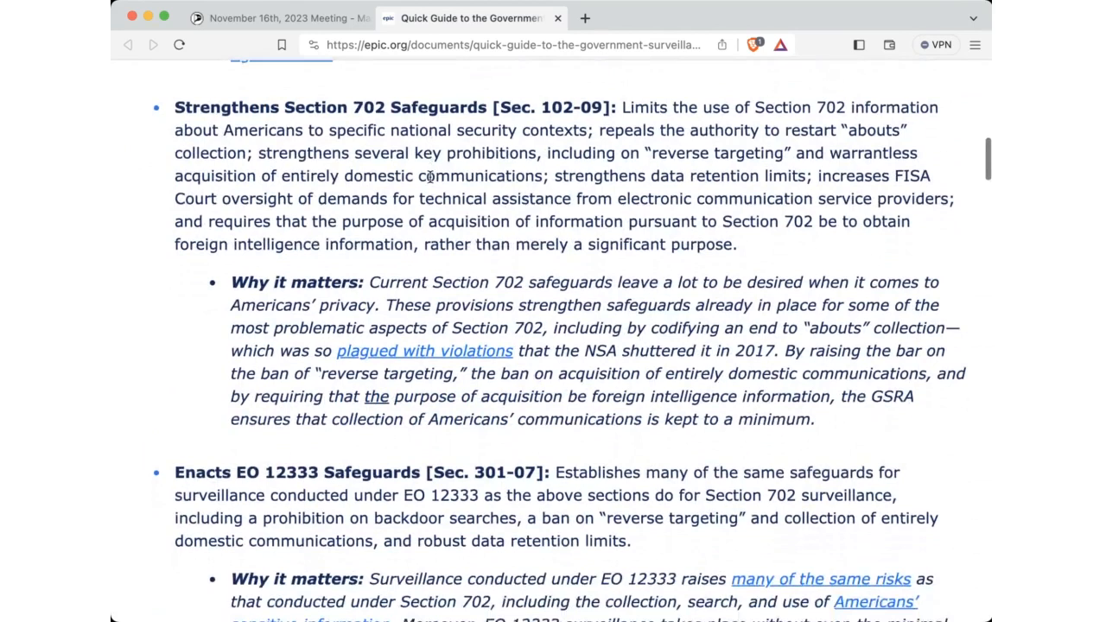
scroll(down, 3)
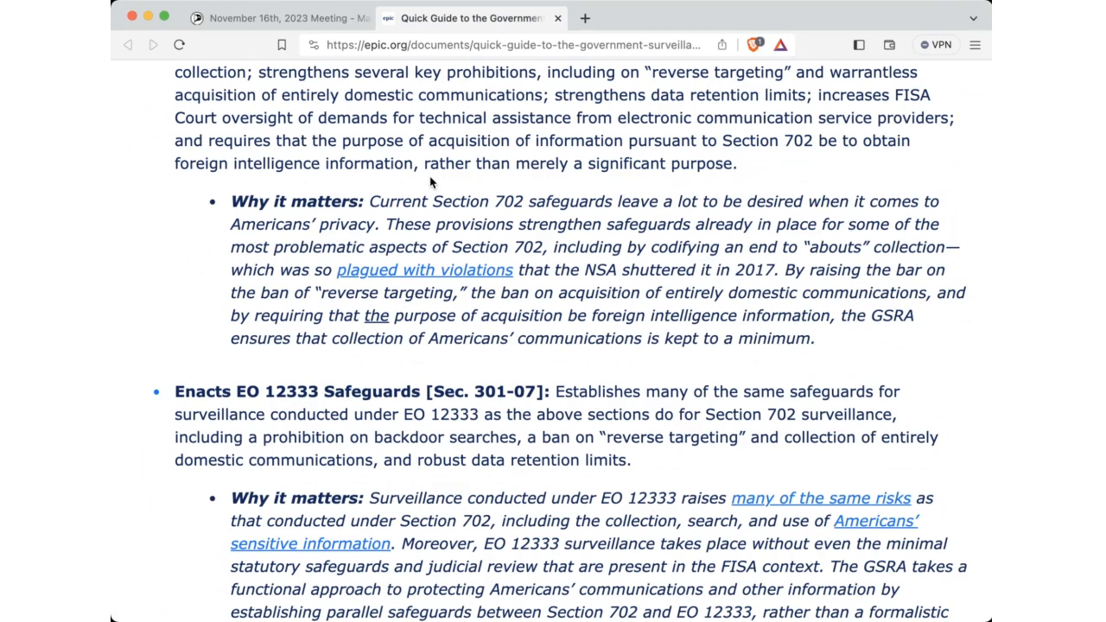
scroll(down, 3)
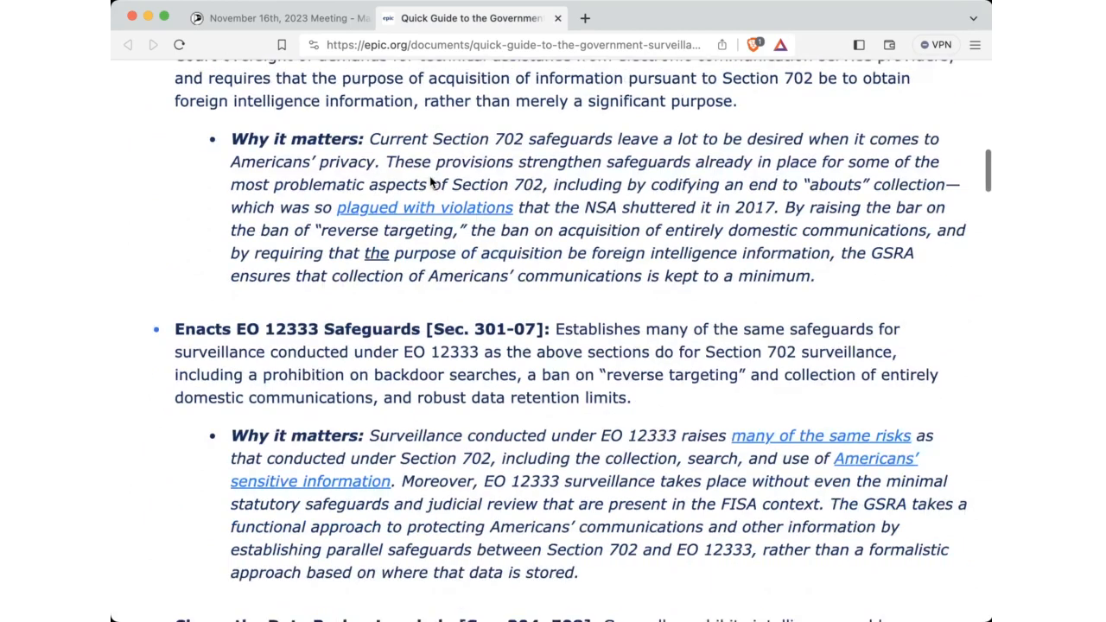
- Continue scrolling to the FISA Court Processes and Notice and Judicial Review provisions
scroll(down, 3)
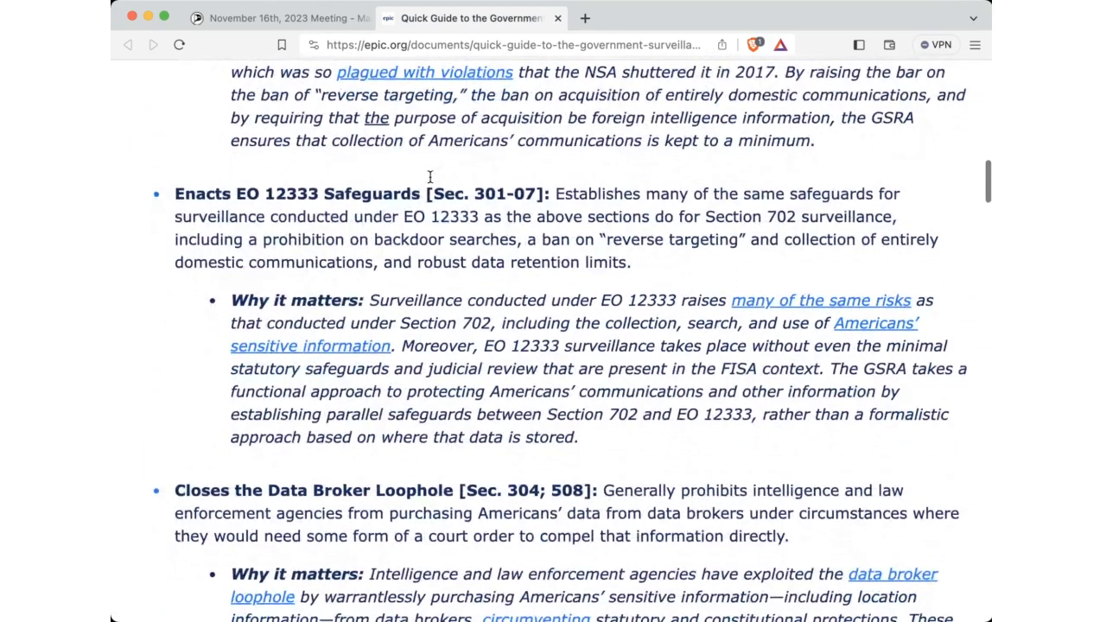
mouse_move(431, 182)
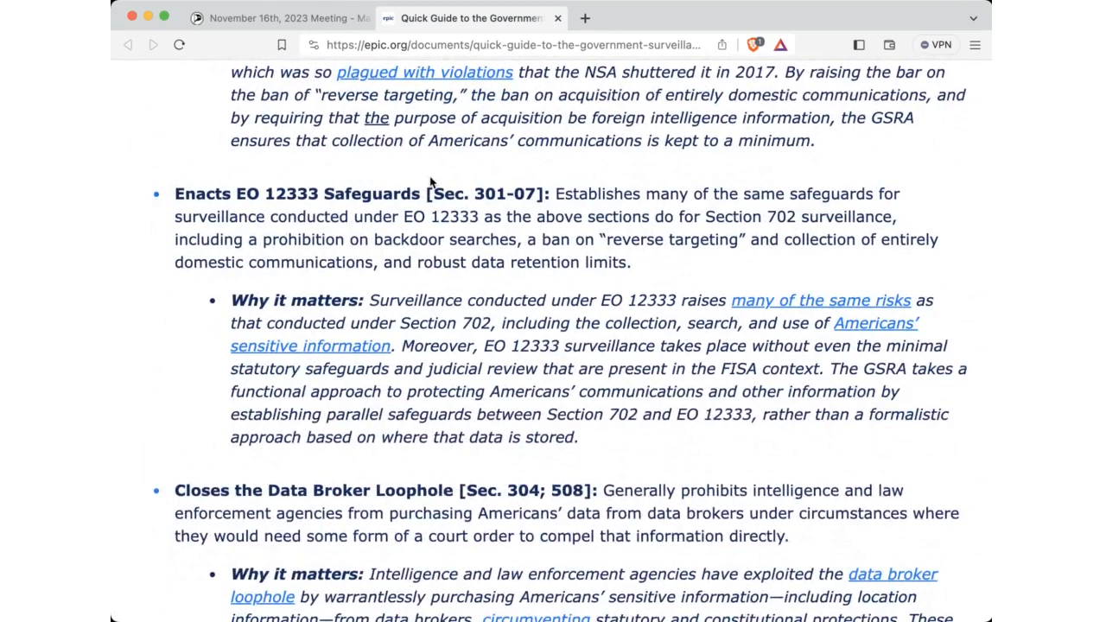
scroll(down, 3)
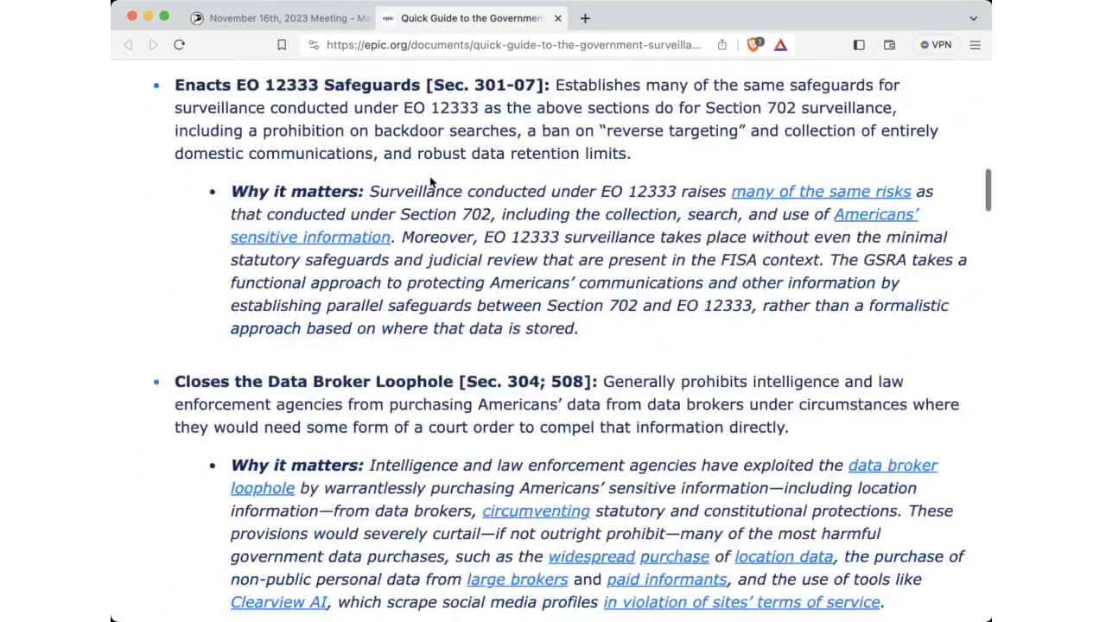
scroll(down, 3)
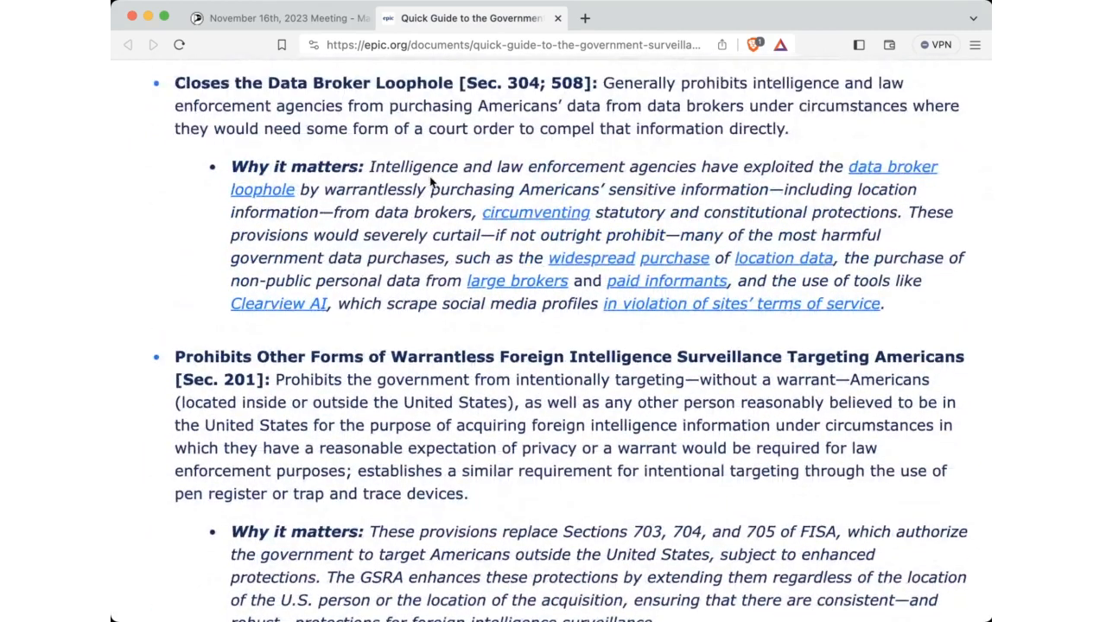
scroll(down, 3)
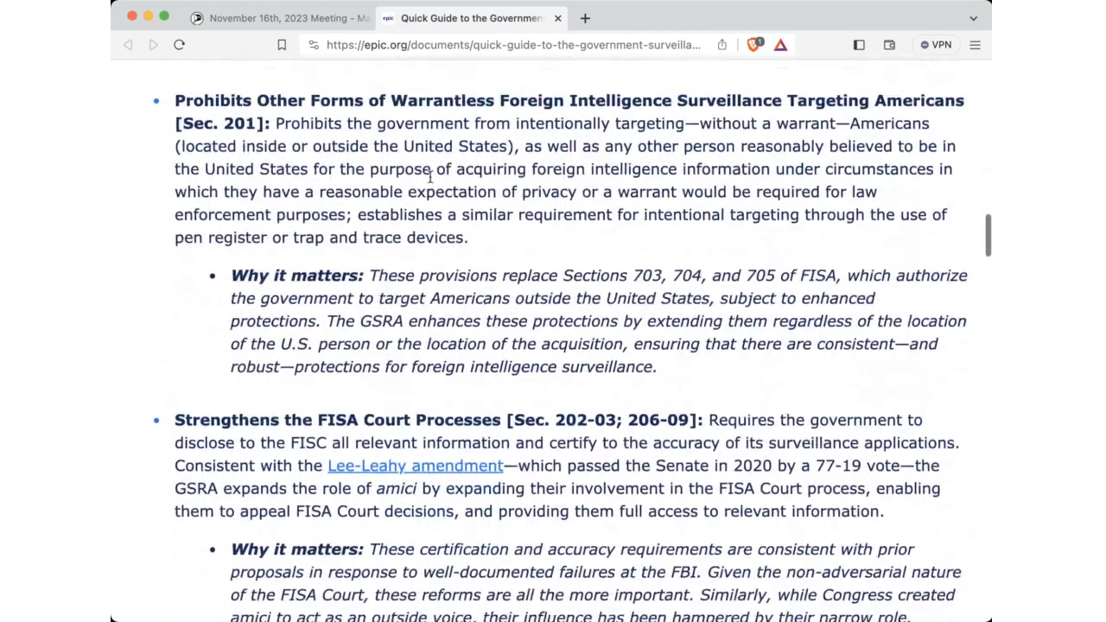
scroll(up, 3)
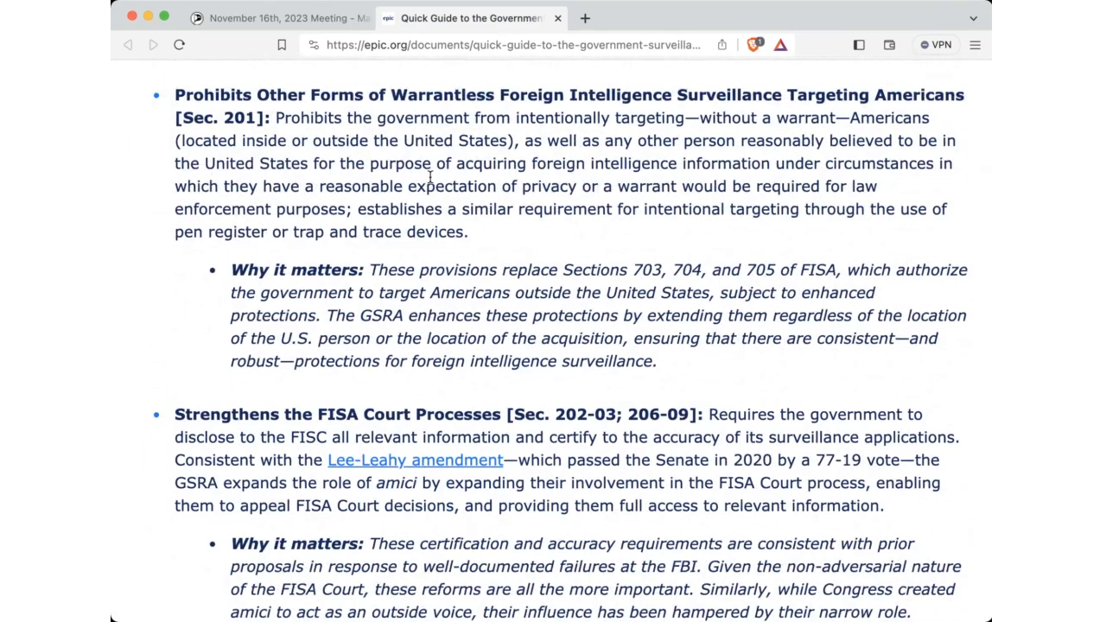
scroll(down, 3)
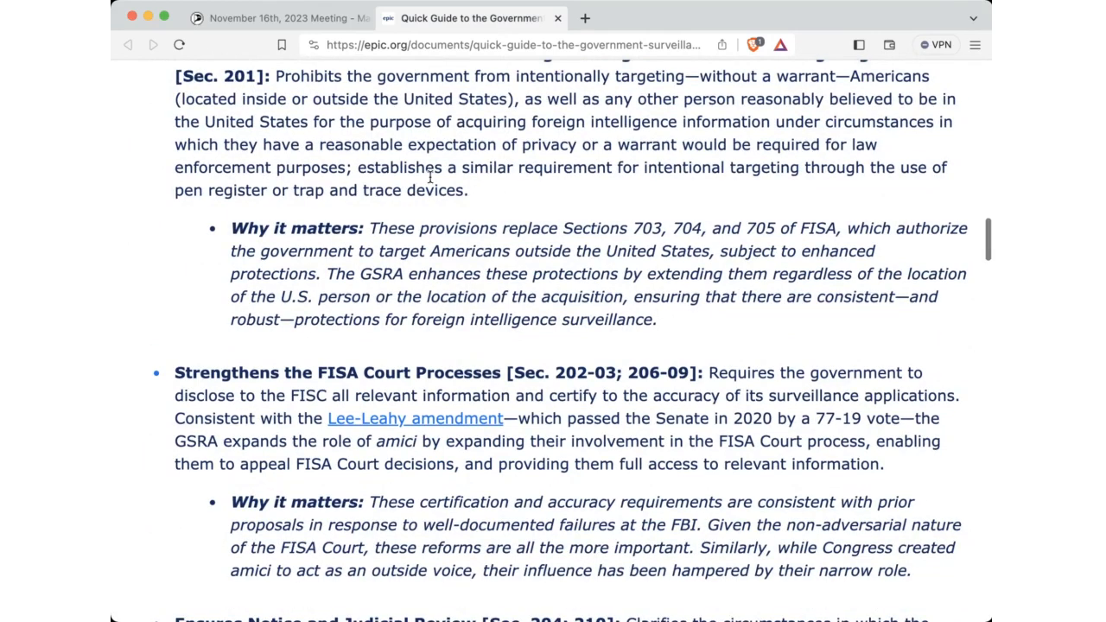
scroll(down, 3)
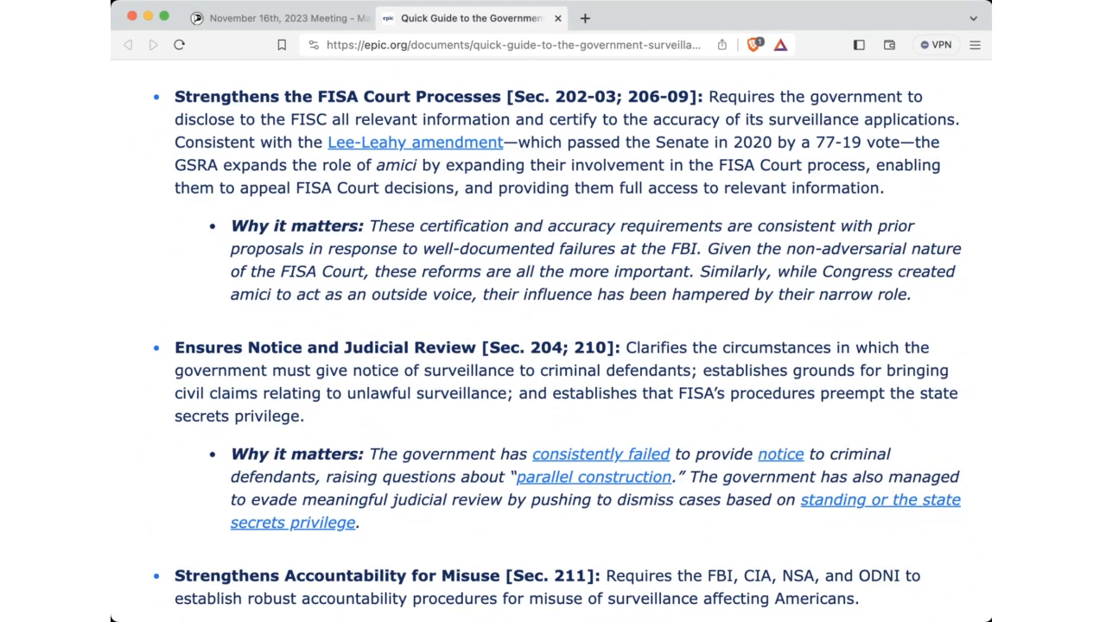
- Scroll through accountability for misuse, Section 215, and ECPA reform to the cell-site simulator safeguards
scroll(down, 3)
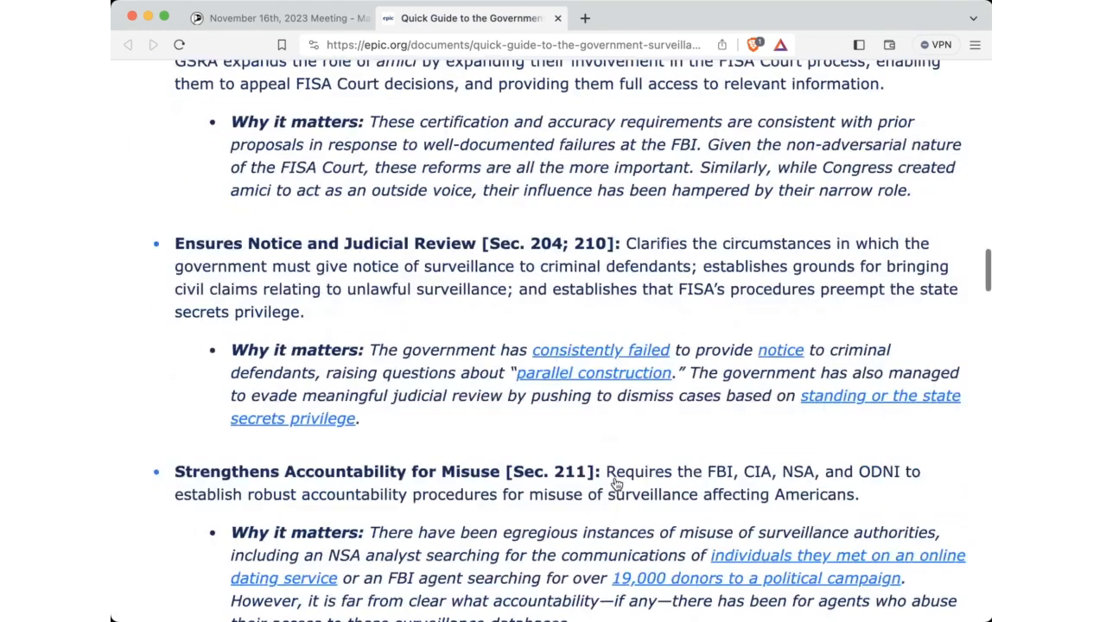
scroll(down, 3)
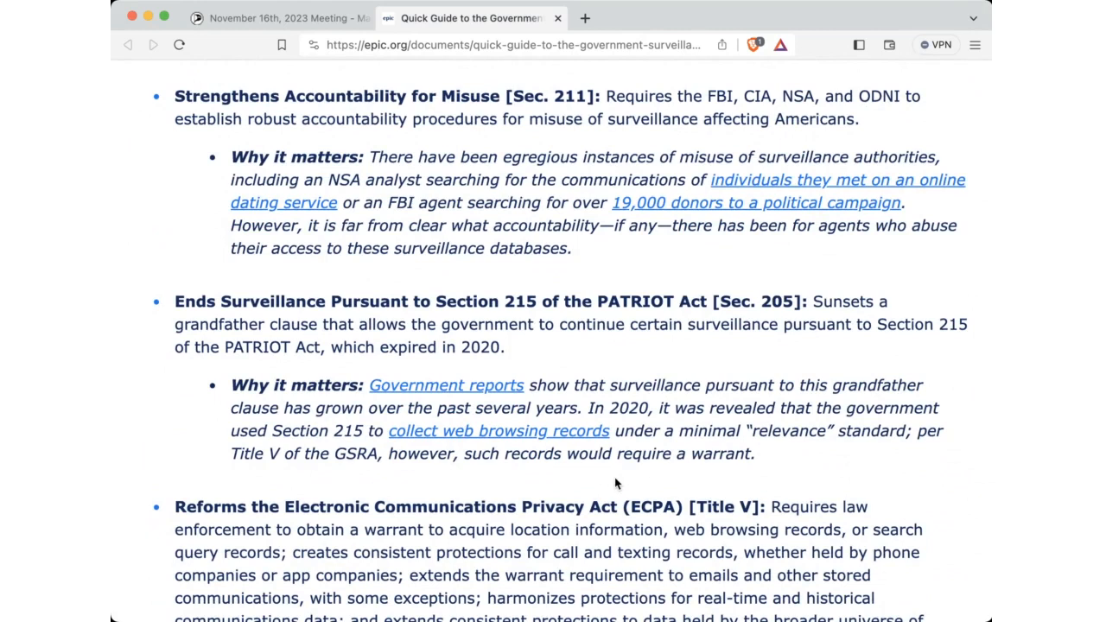
scroll(down, 3)
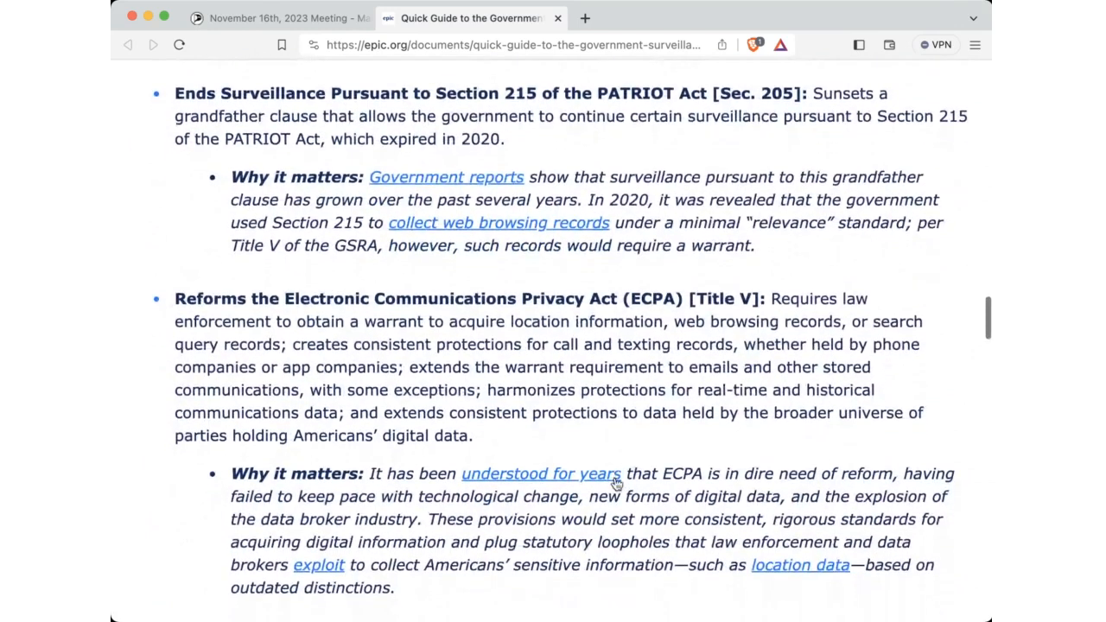
scroll(down, 3)
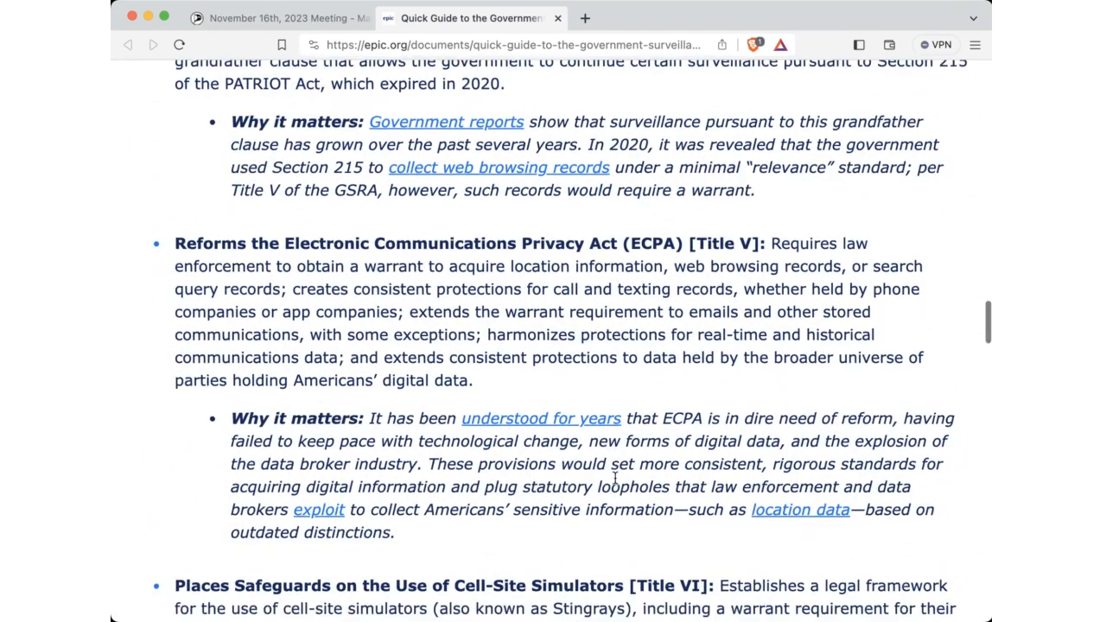
mouse_move(571, 325)
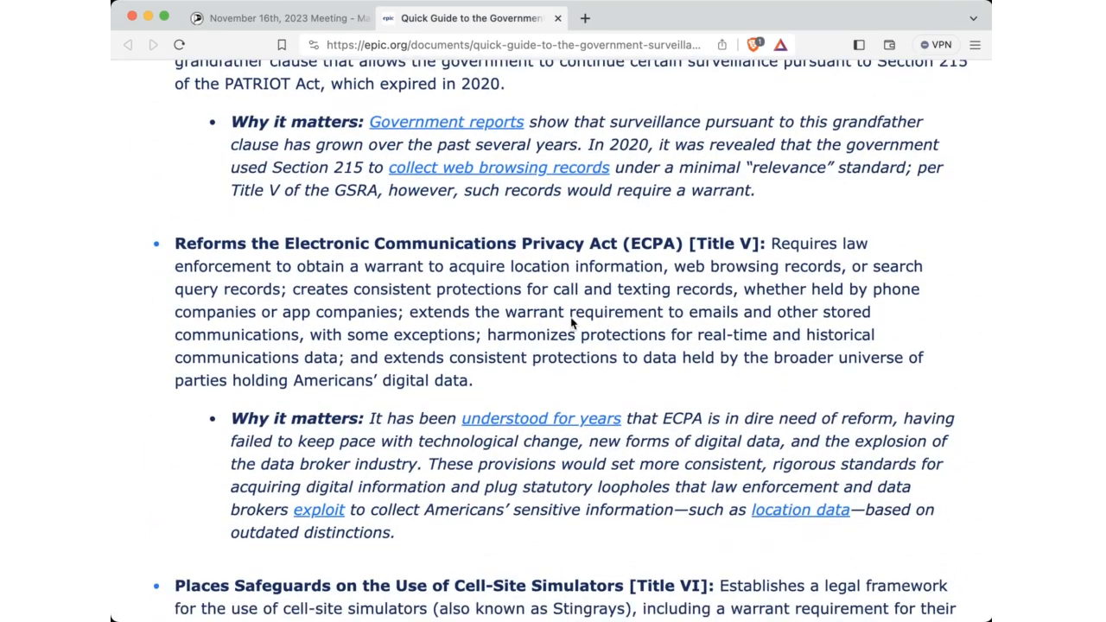
mouse_move(518, 318)
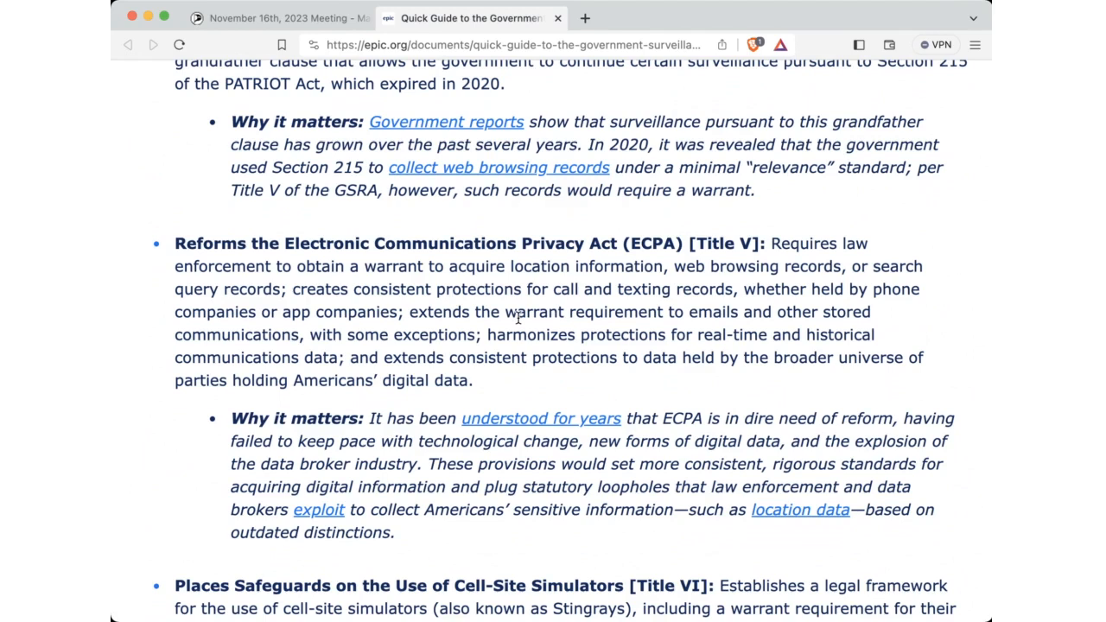
scroll(down, 3)
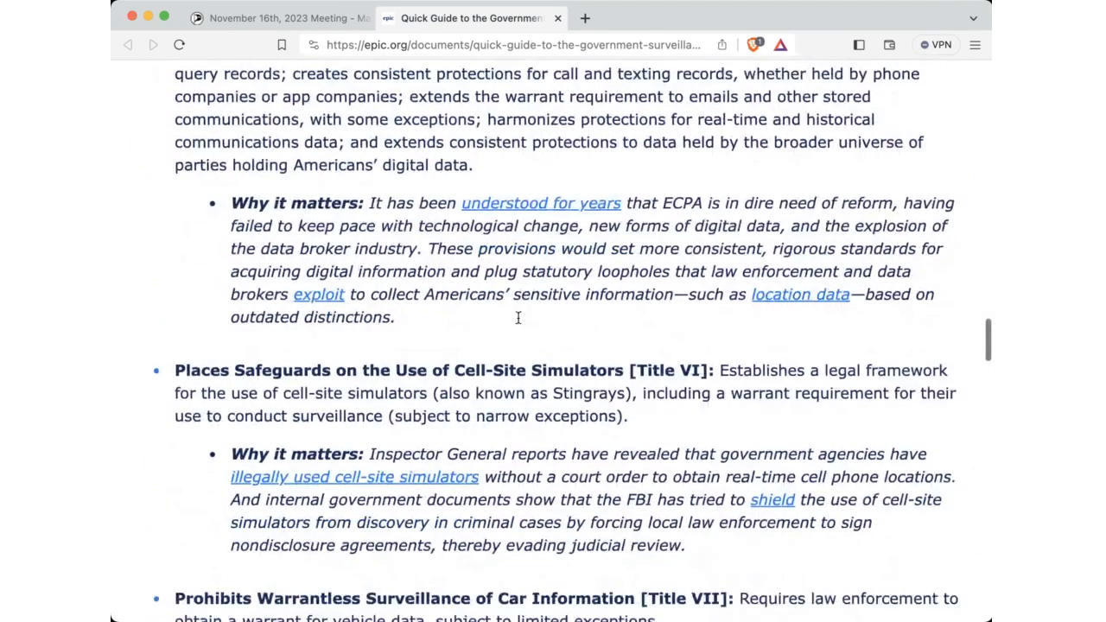
scroll(down, 3)
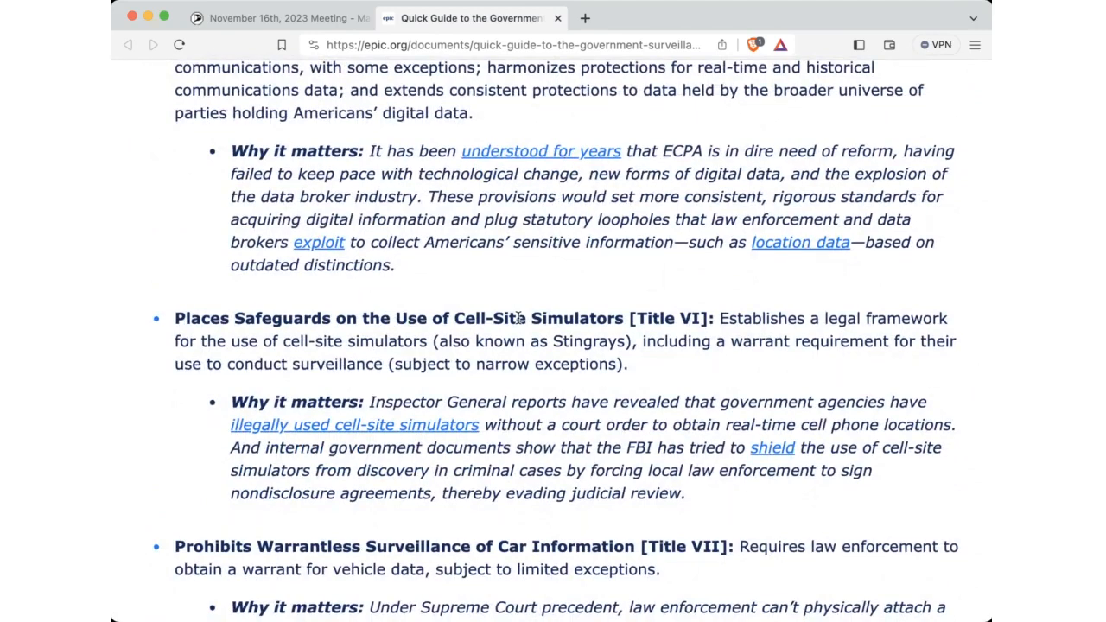
scroll(down, 3)
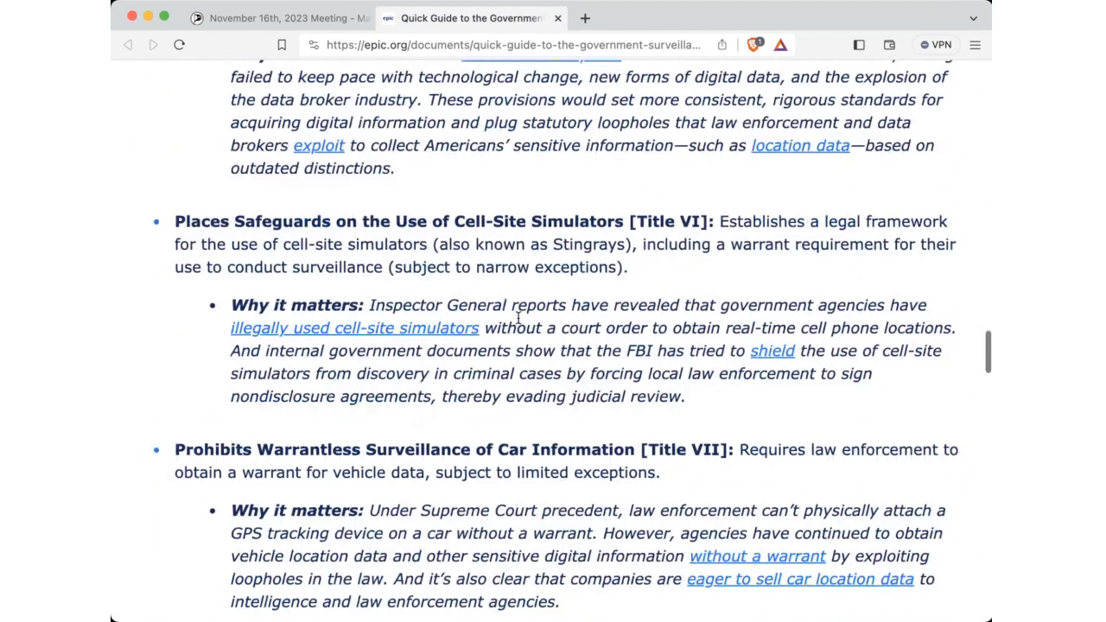
scroll(down, 3)
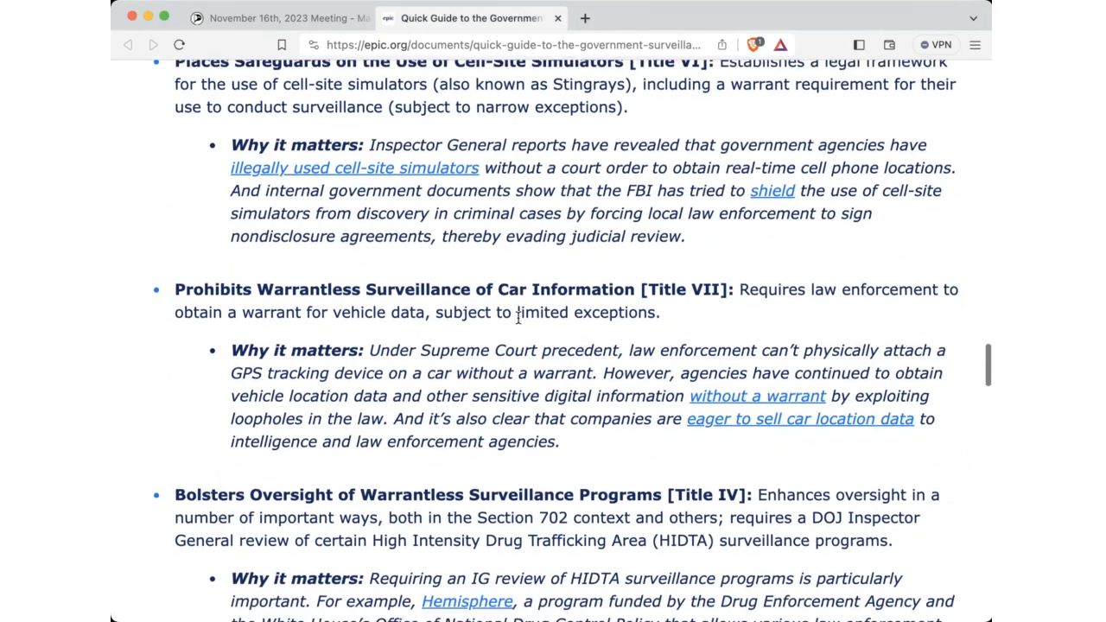
scroll(down, 3)
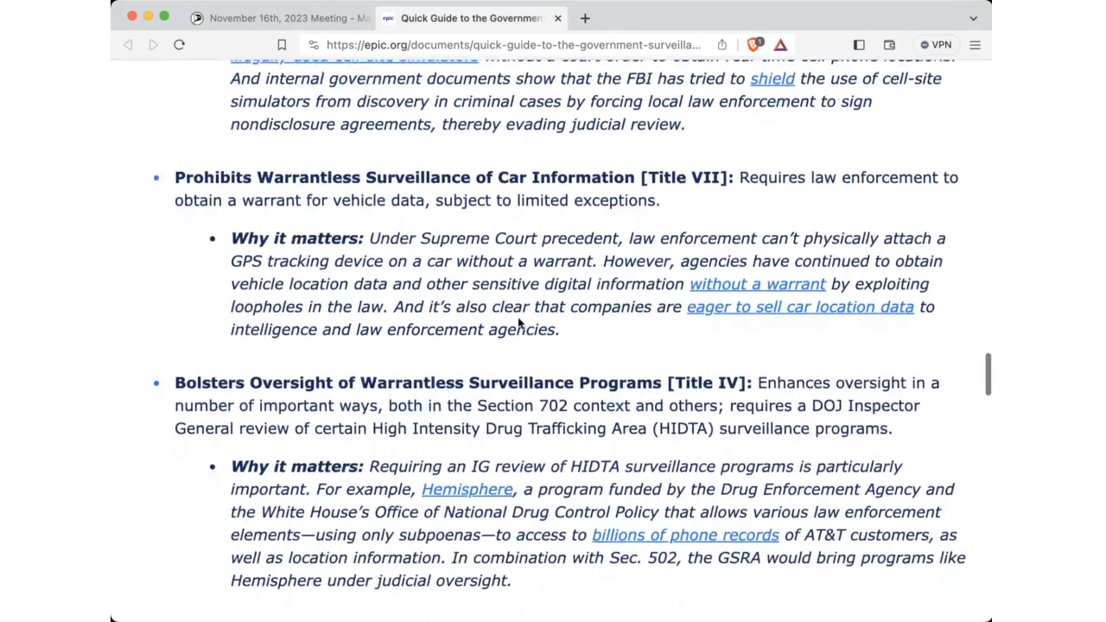
scroll(down, 3)
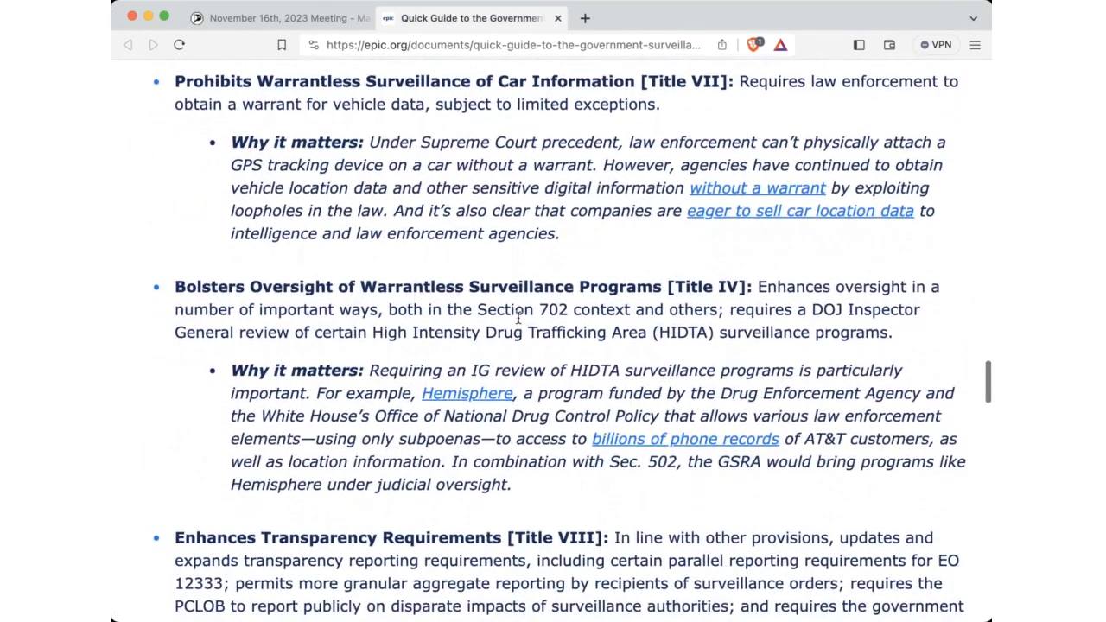
scroll(down, 3)
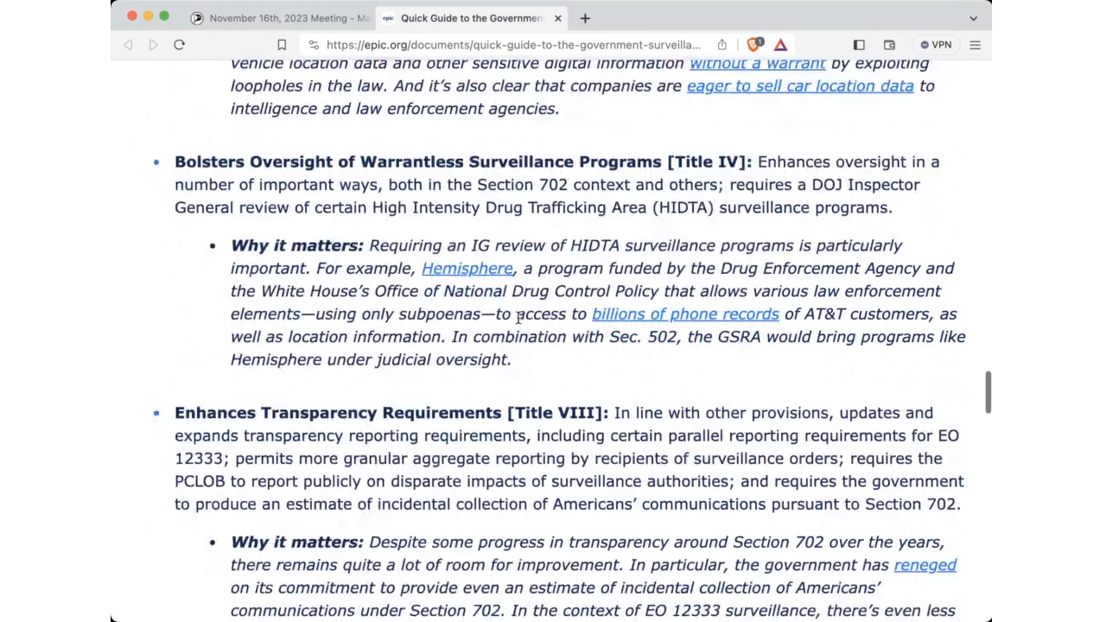
scroll(down, 3)
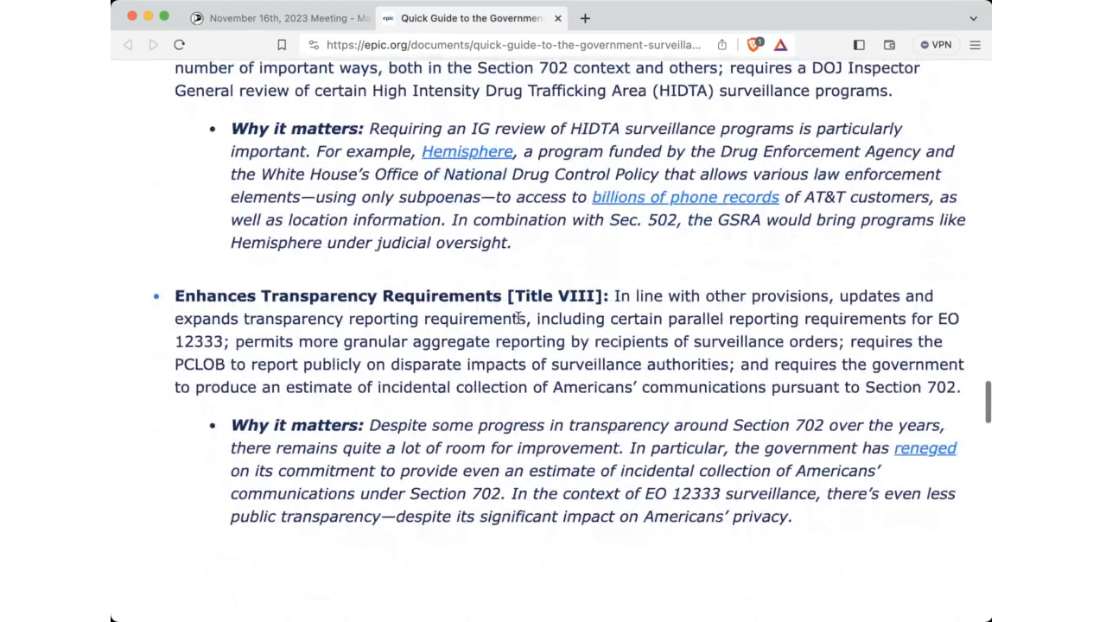
scroll(up, 3)
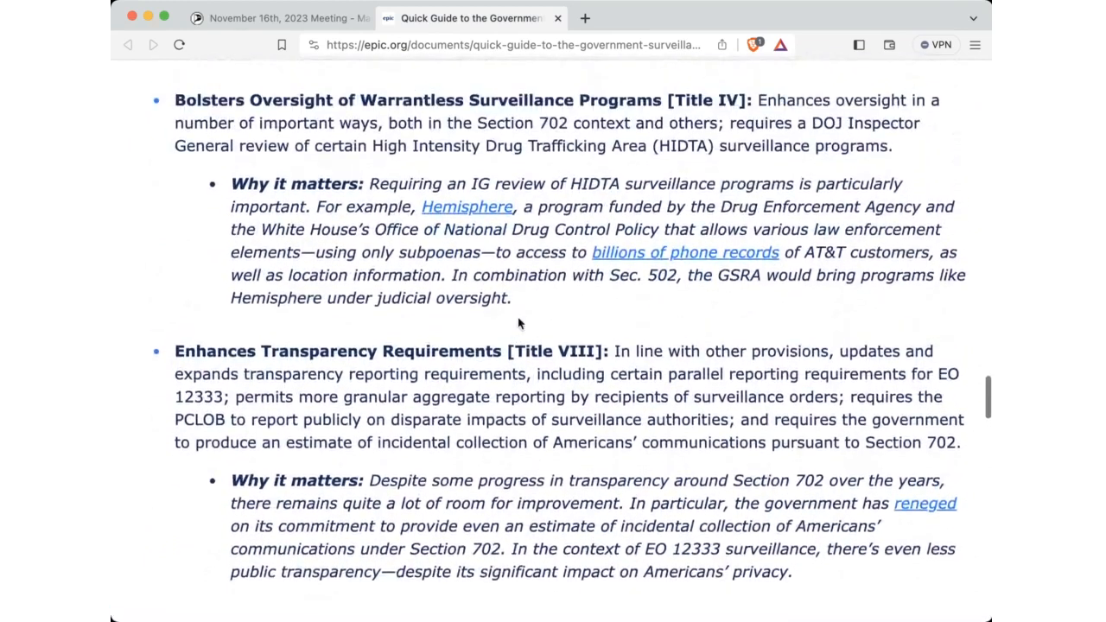
scroll(up, 3)
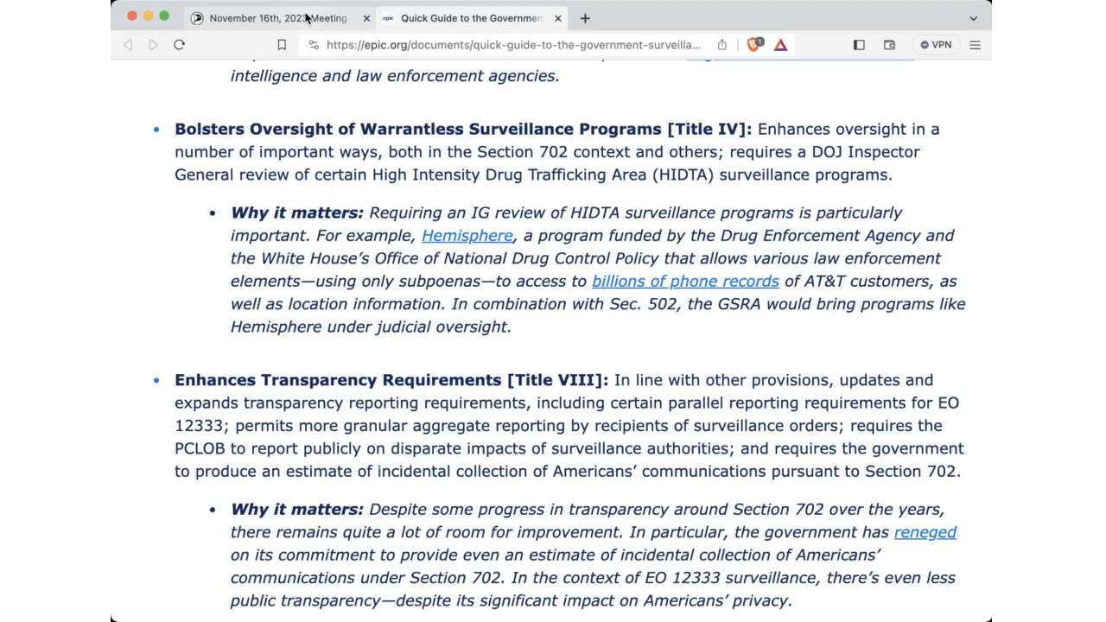
- Return to the November 16th, 2023 Meeting tab and scroll to Planning for 2024, Winter Conference, and Video Newsletter/Podcast
click(277, 17)
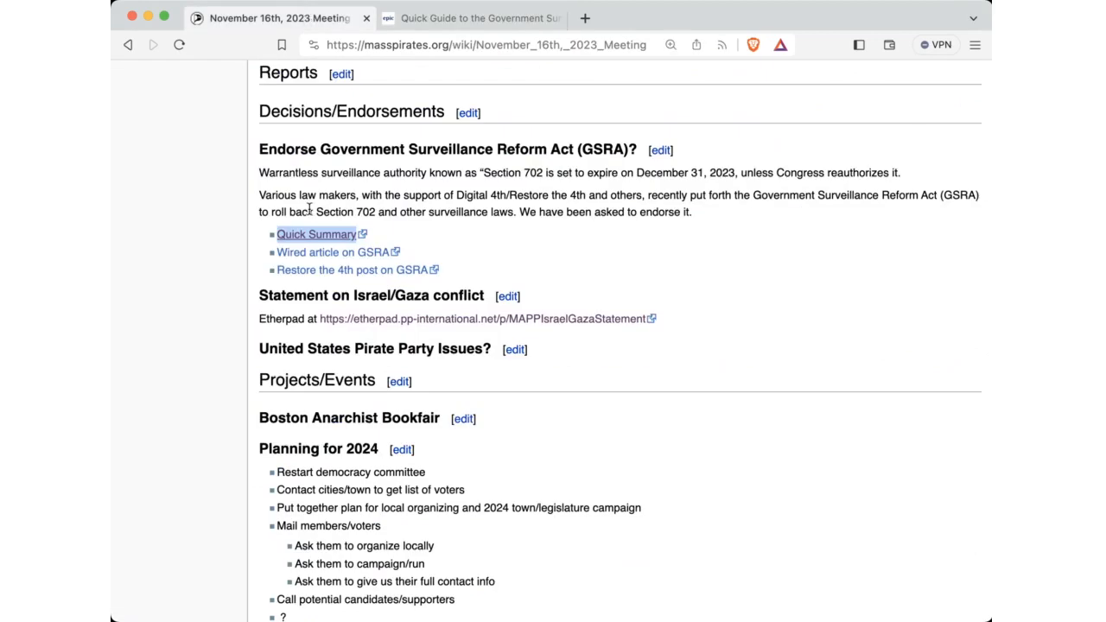
mouse_move(337, 298)
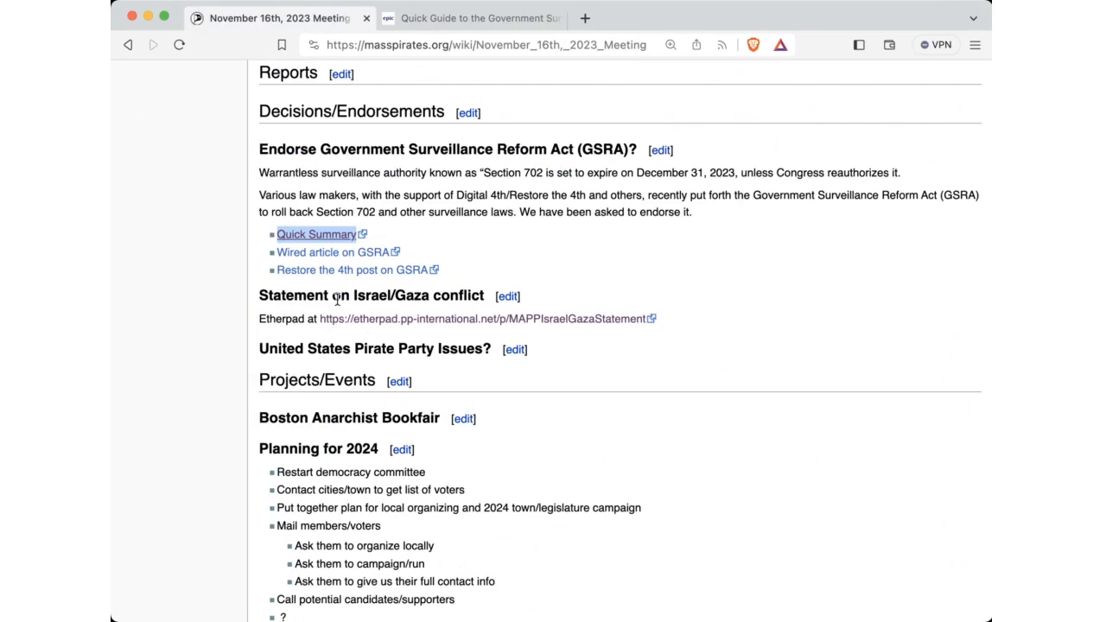
scroll(down, 3)
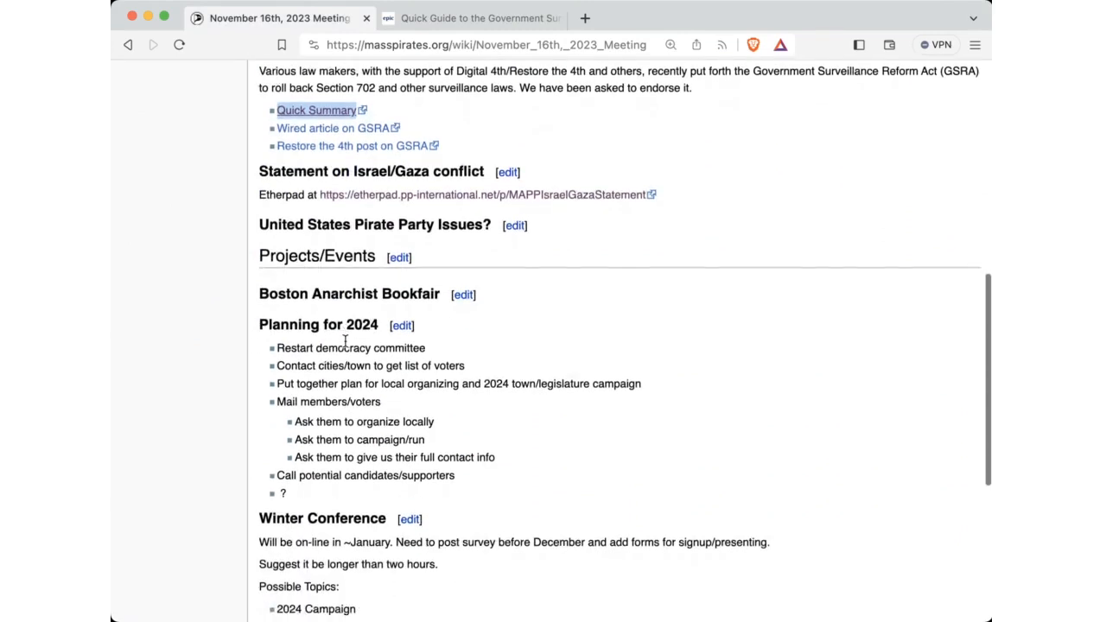
scroll(down, 3)
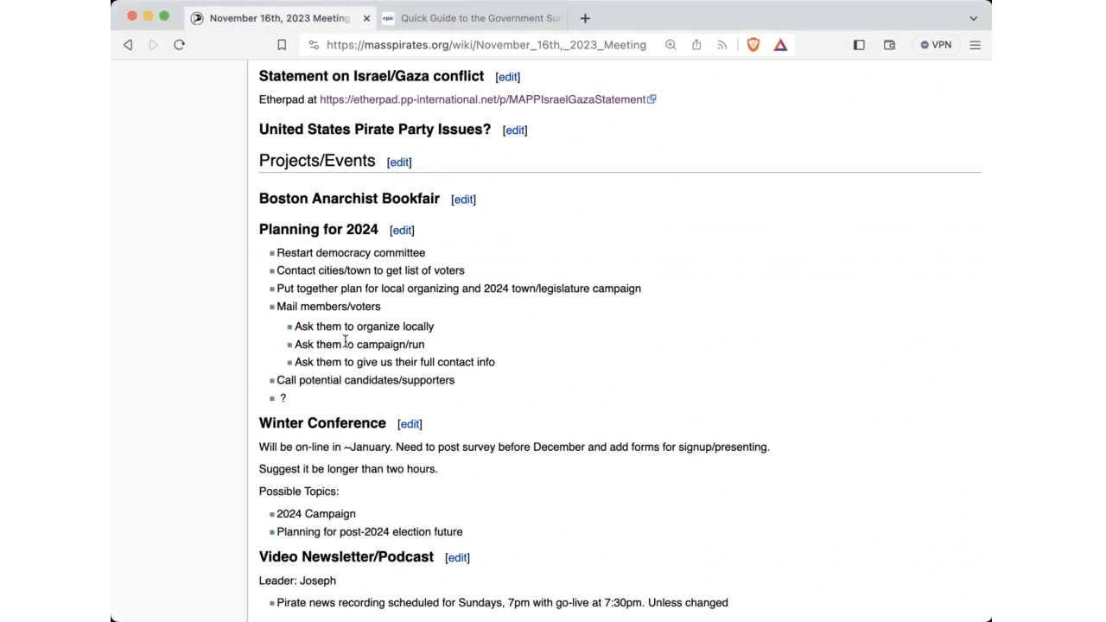
- Scroll the agenda through Projects/Events from Boston Anarchist Bookfair down to Other To Do and Upcoming Events
scroll(down, 3)
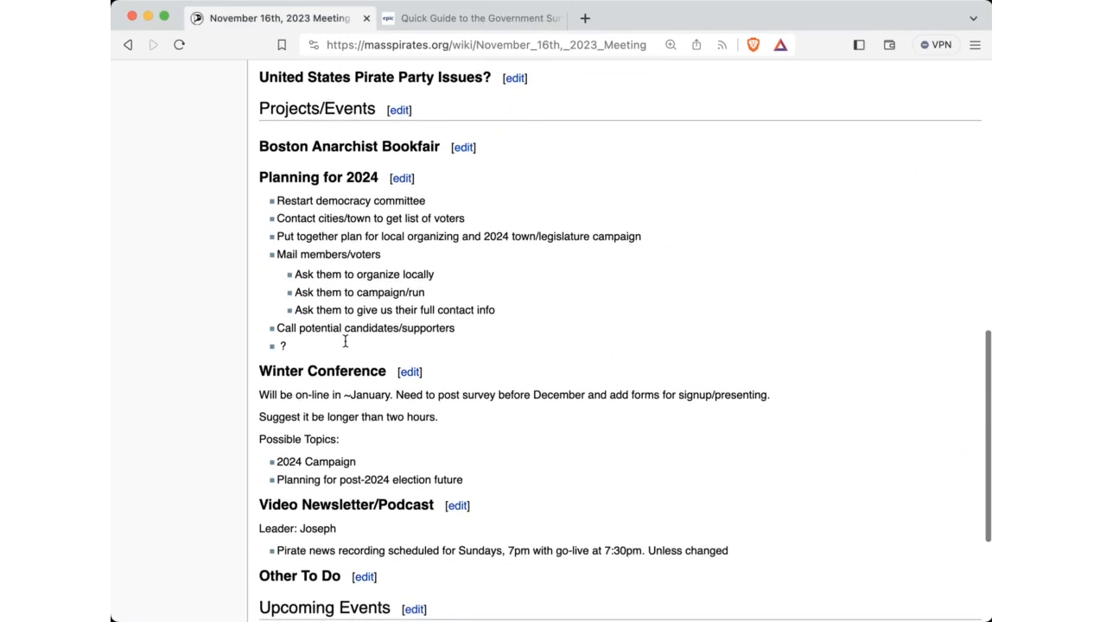
mouse_move(345, 346)
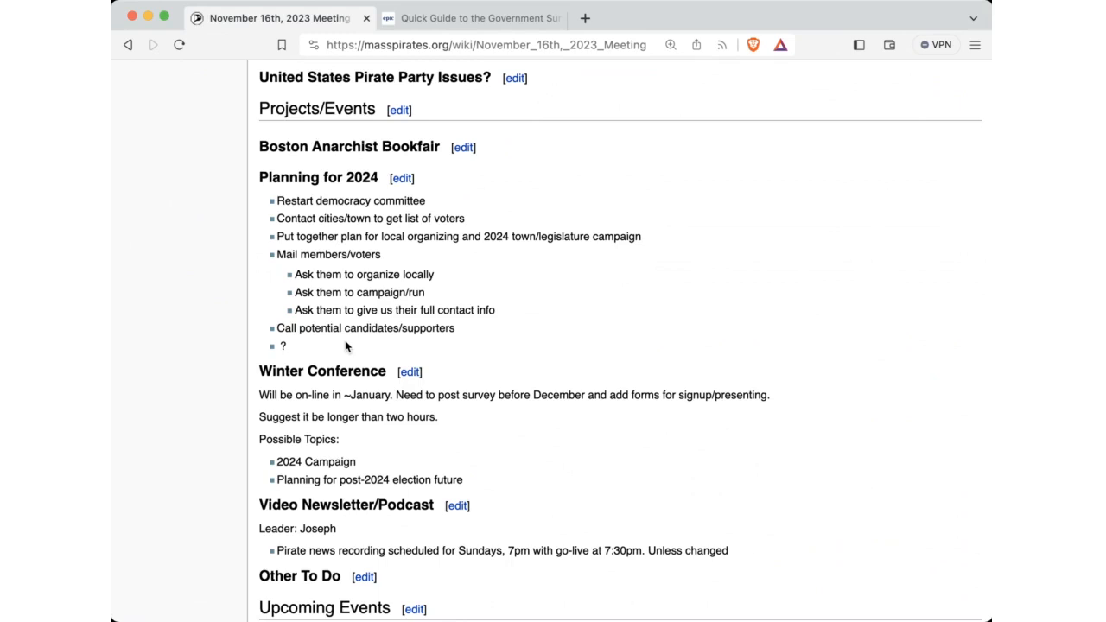
scroll(down, 3)
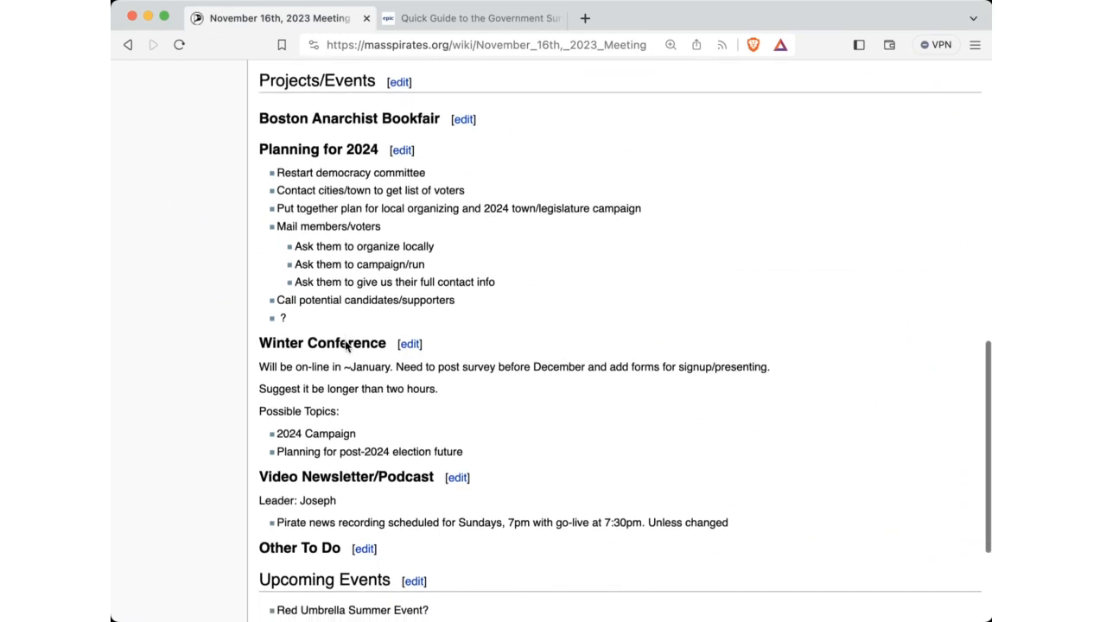
scroll(up, 3)
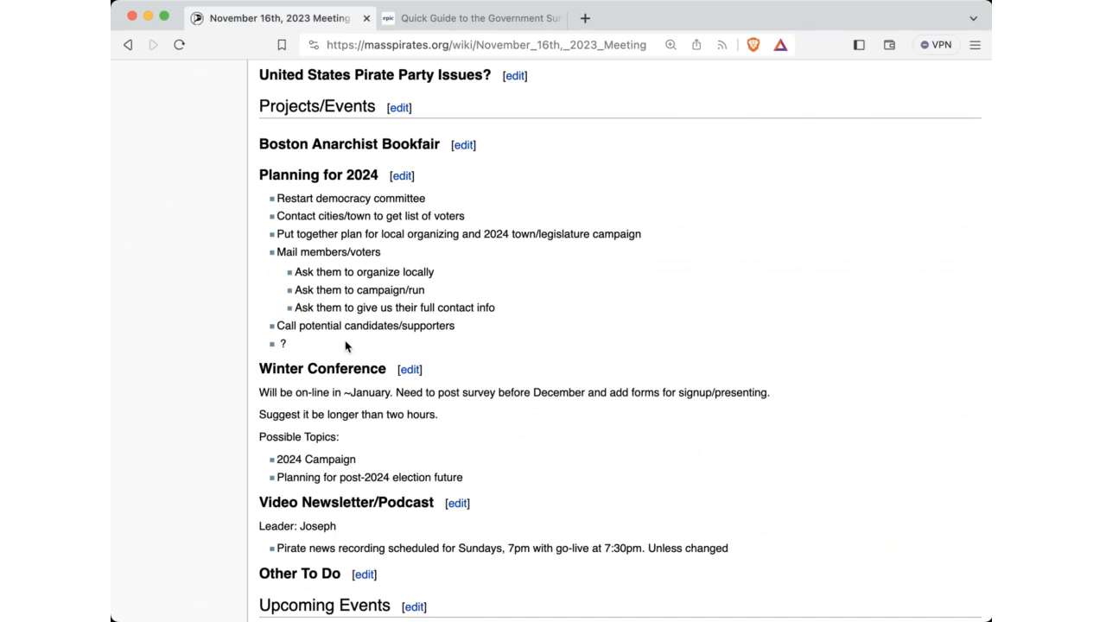
scroll(down, 3)
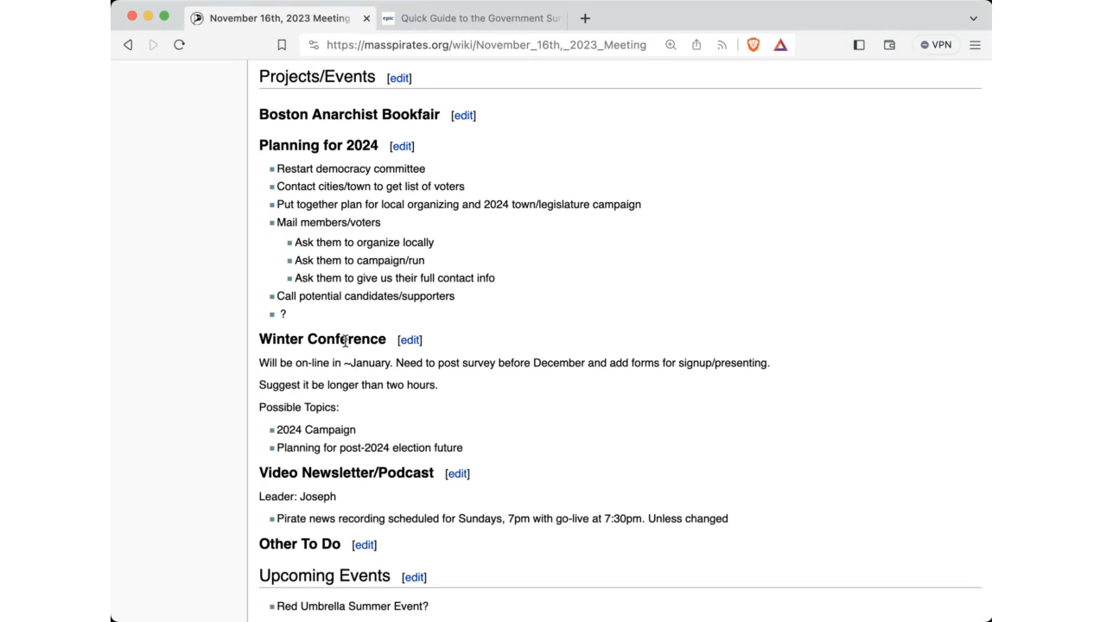
scroll(down, 3)
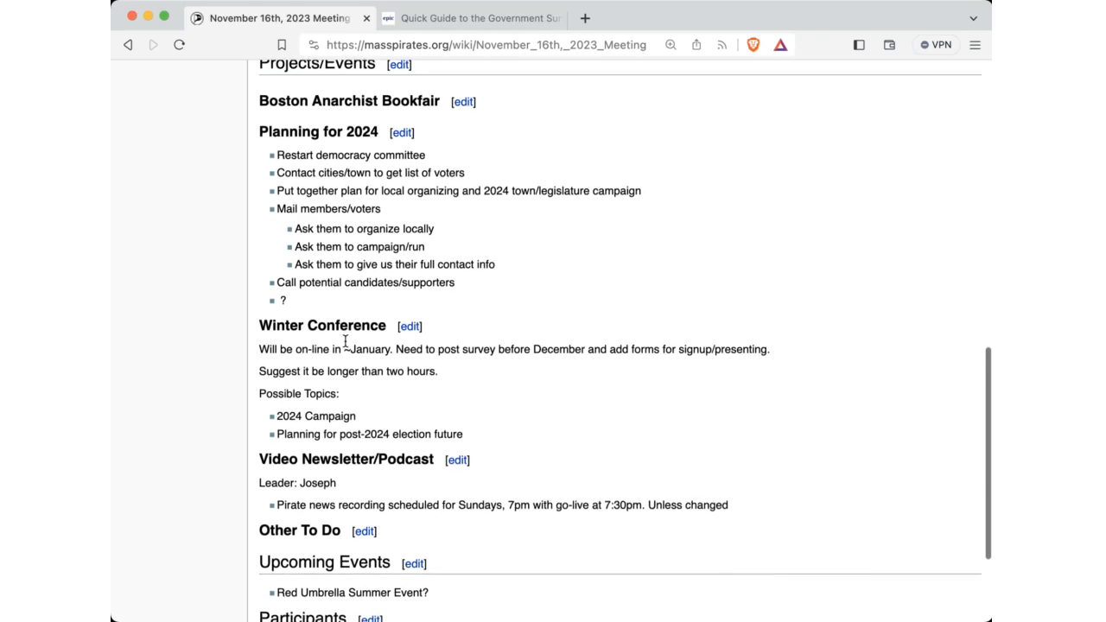
scroll(up, 3)
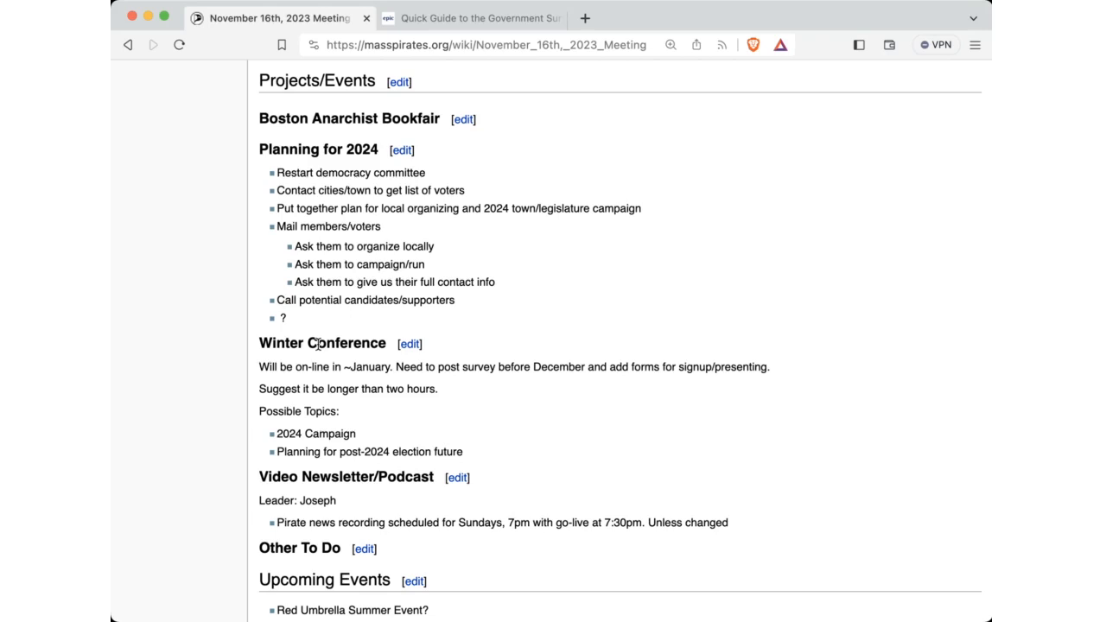
scroll(down, 3)
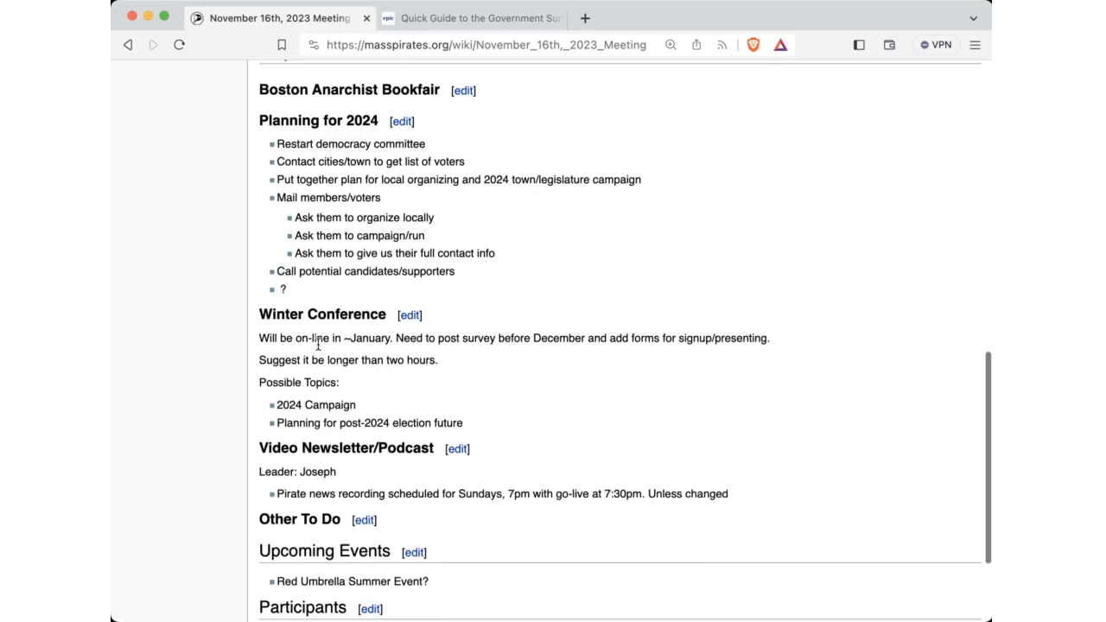
scroll(up, 3)
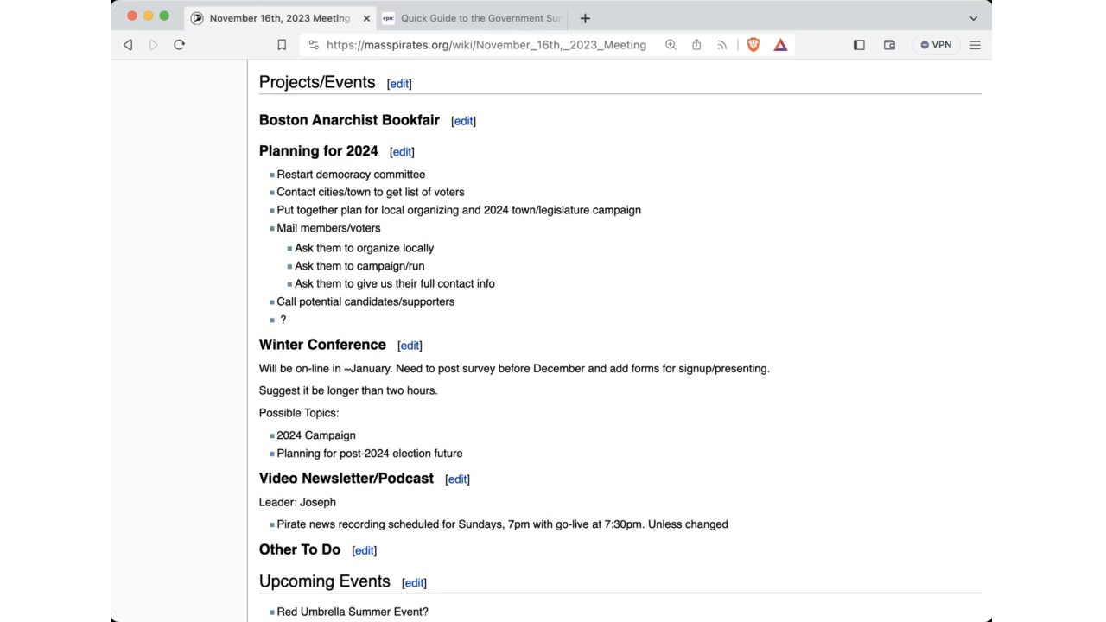
mouse_move(819, 577)
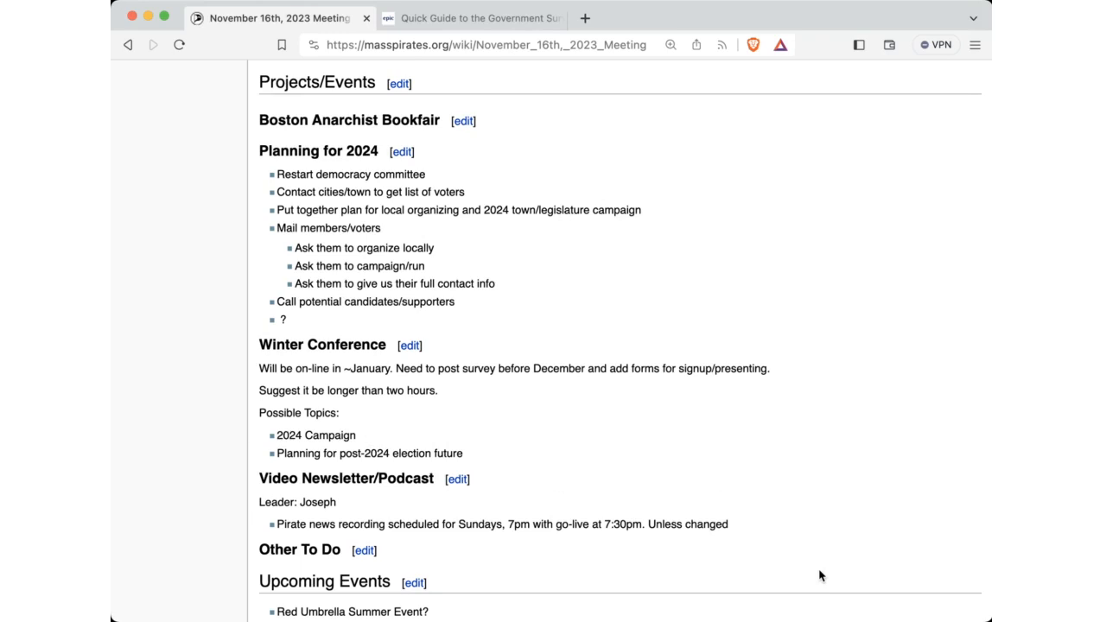
- Scroll down to reveal the Participants, Observers, and Summary headings below Upcoming Events
scroll(down, 3)
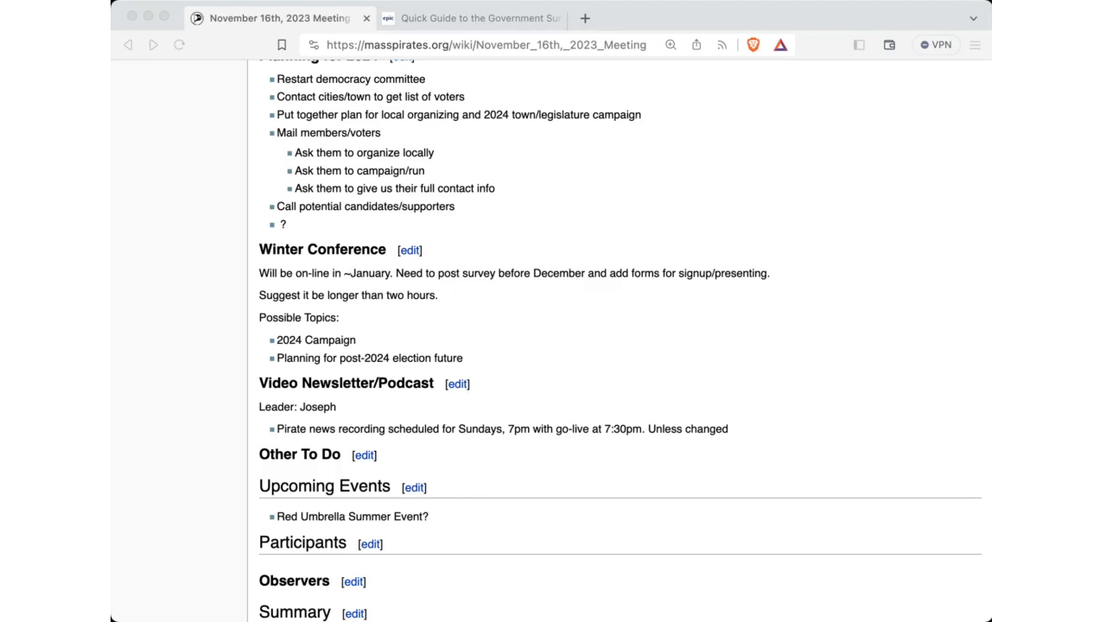
mouse_move(821, 577)
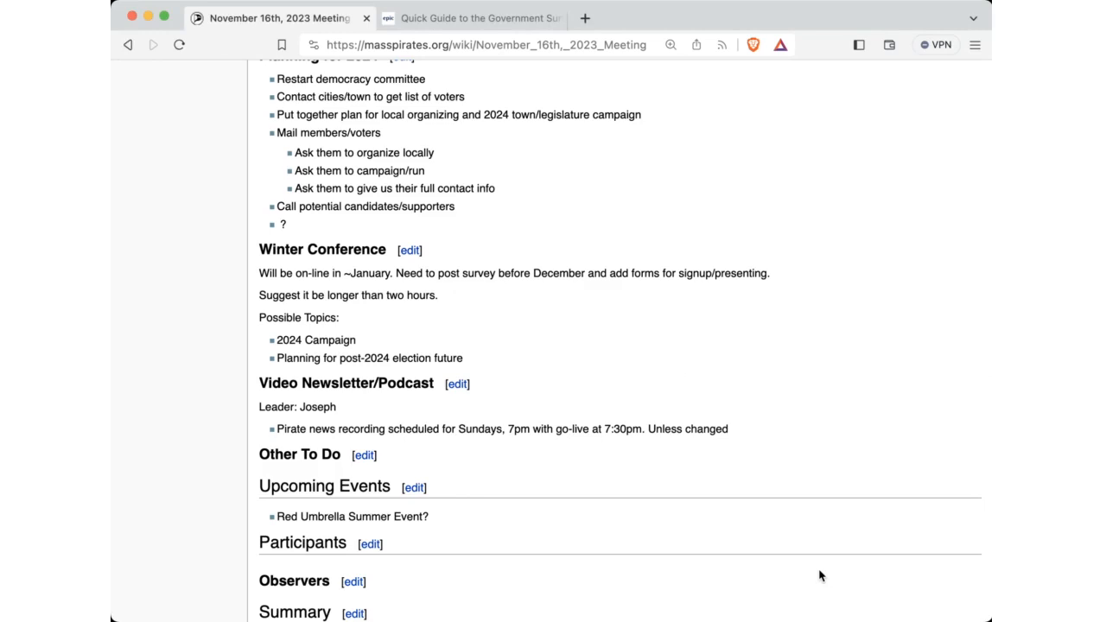
mouse_move(786, 571)
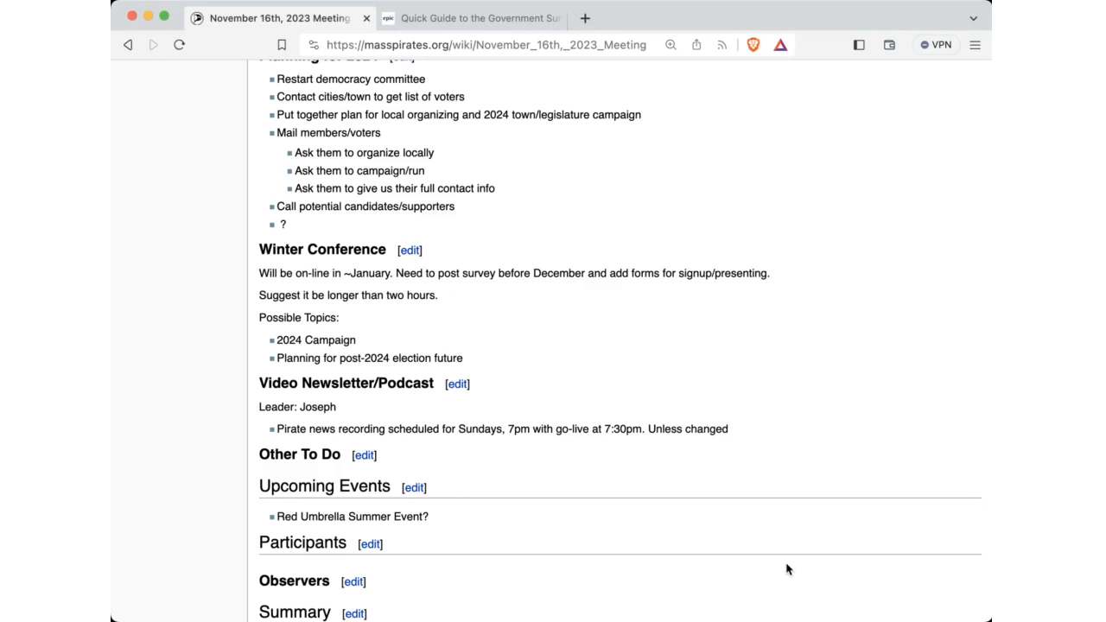